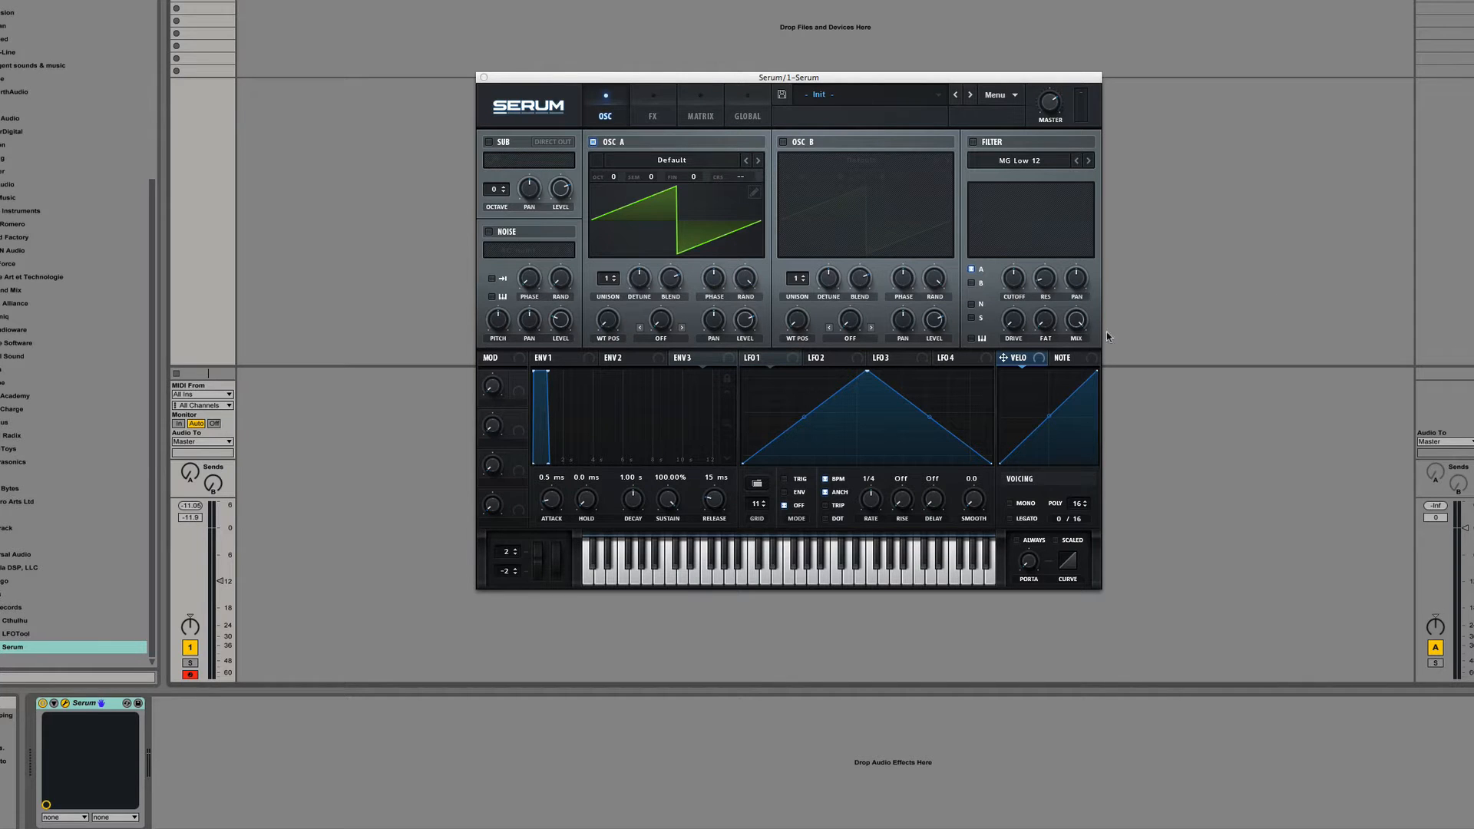
{"action": "mouse_move", "coordinate": [1053, 332]}
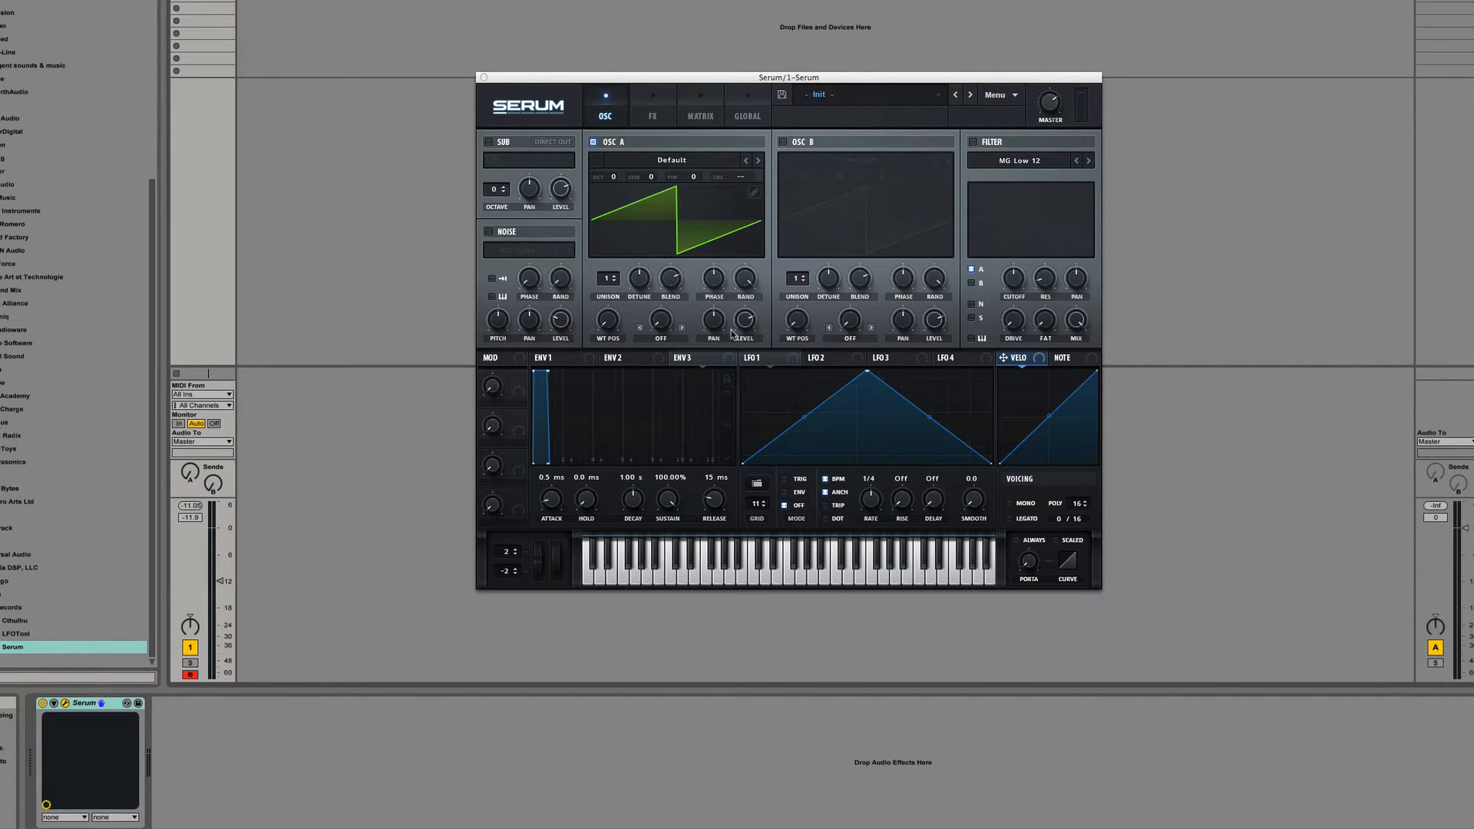
Switch on the noise oscillator and audition the J106 and another noise sample
{"action": "left_click", "coordinate": [997, 94]}
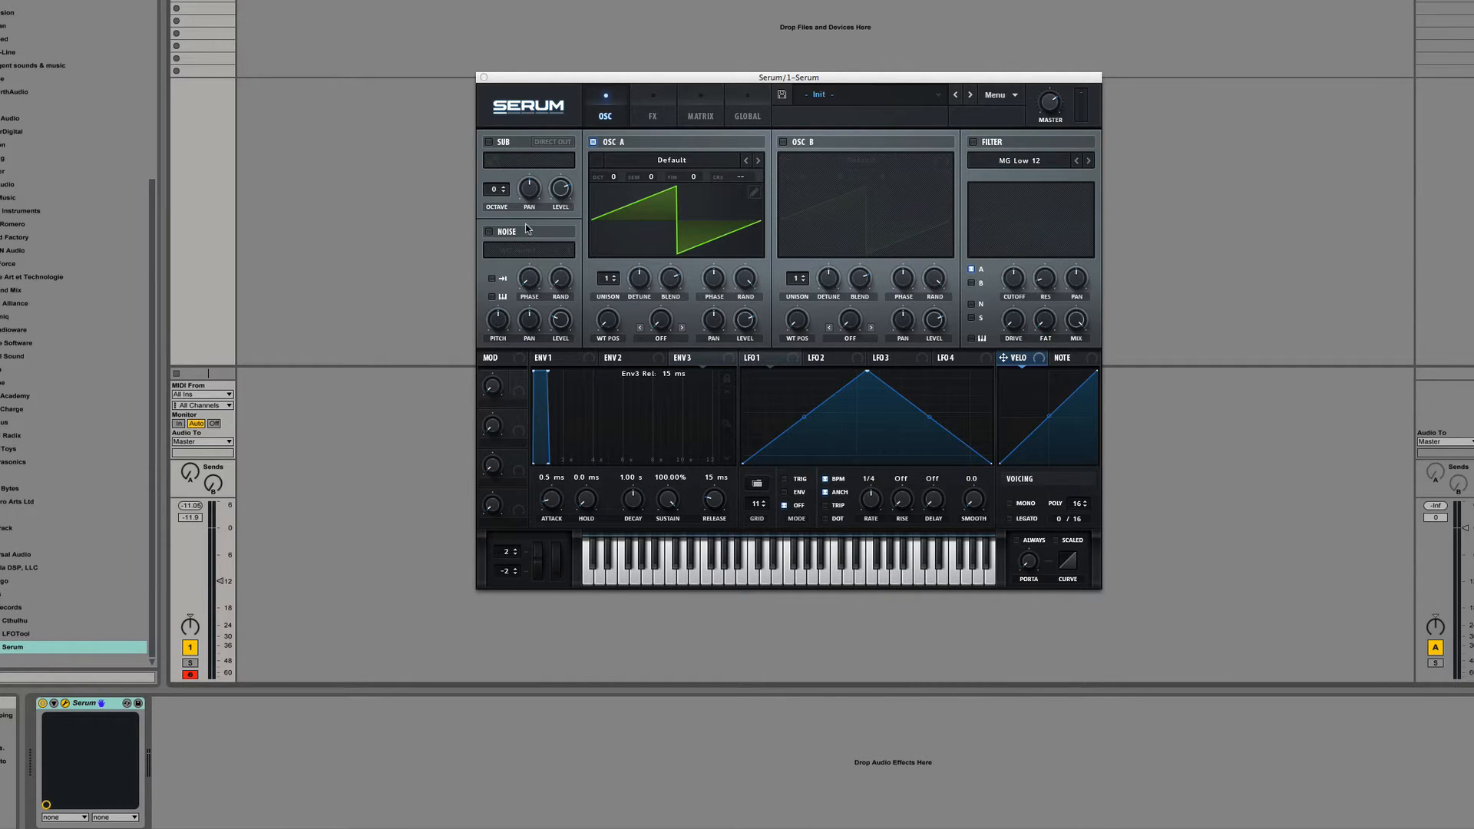
{"action": "left_click", "coordinate": [490, 232]}
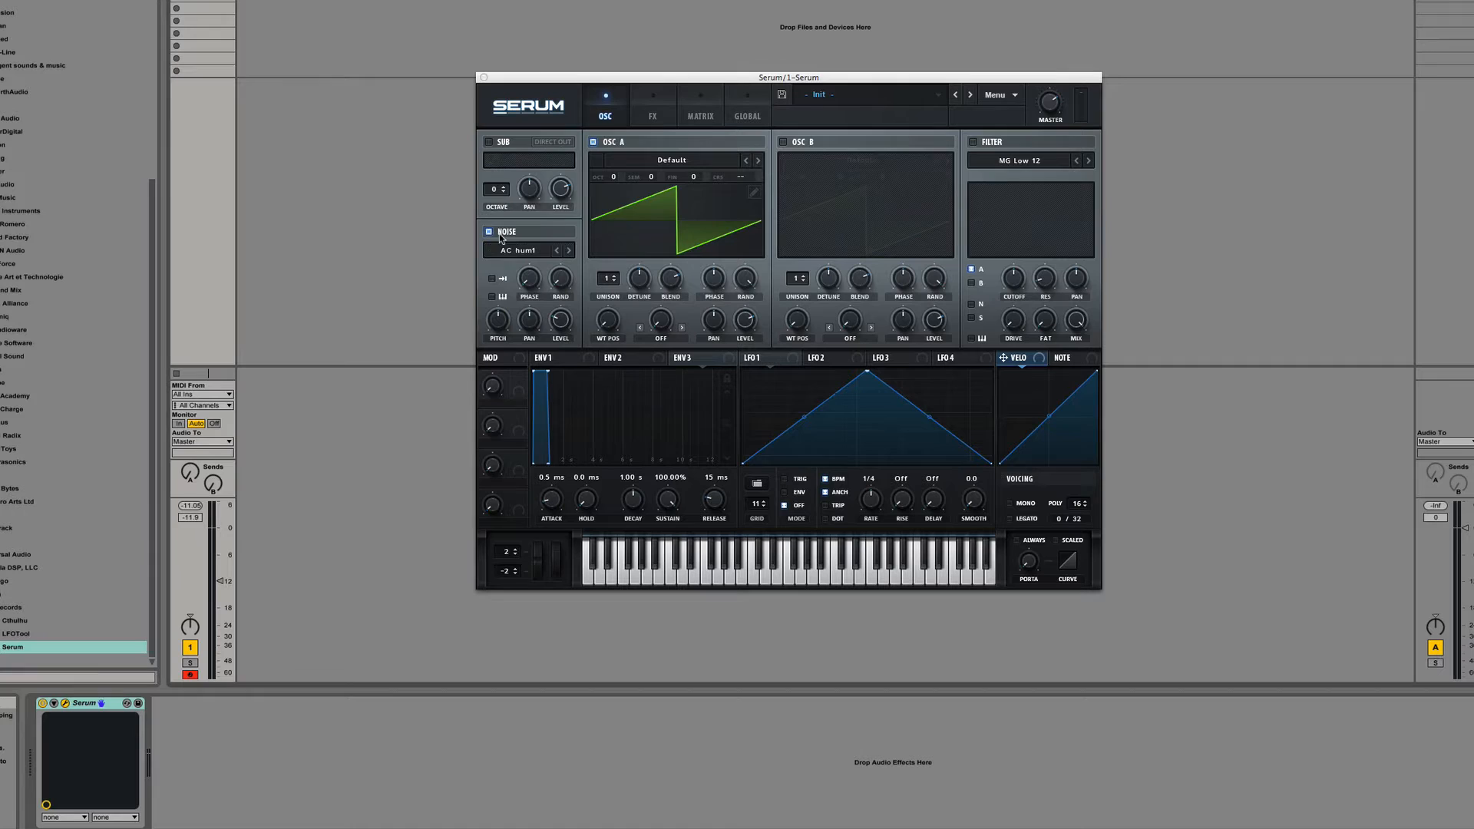
{"action": "mouse_move", "coordinate": [663, 278]}
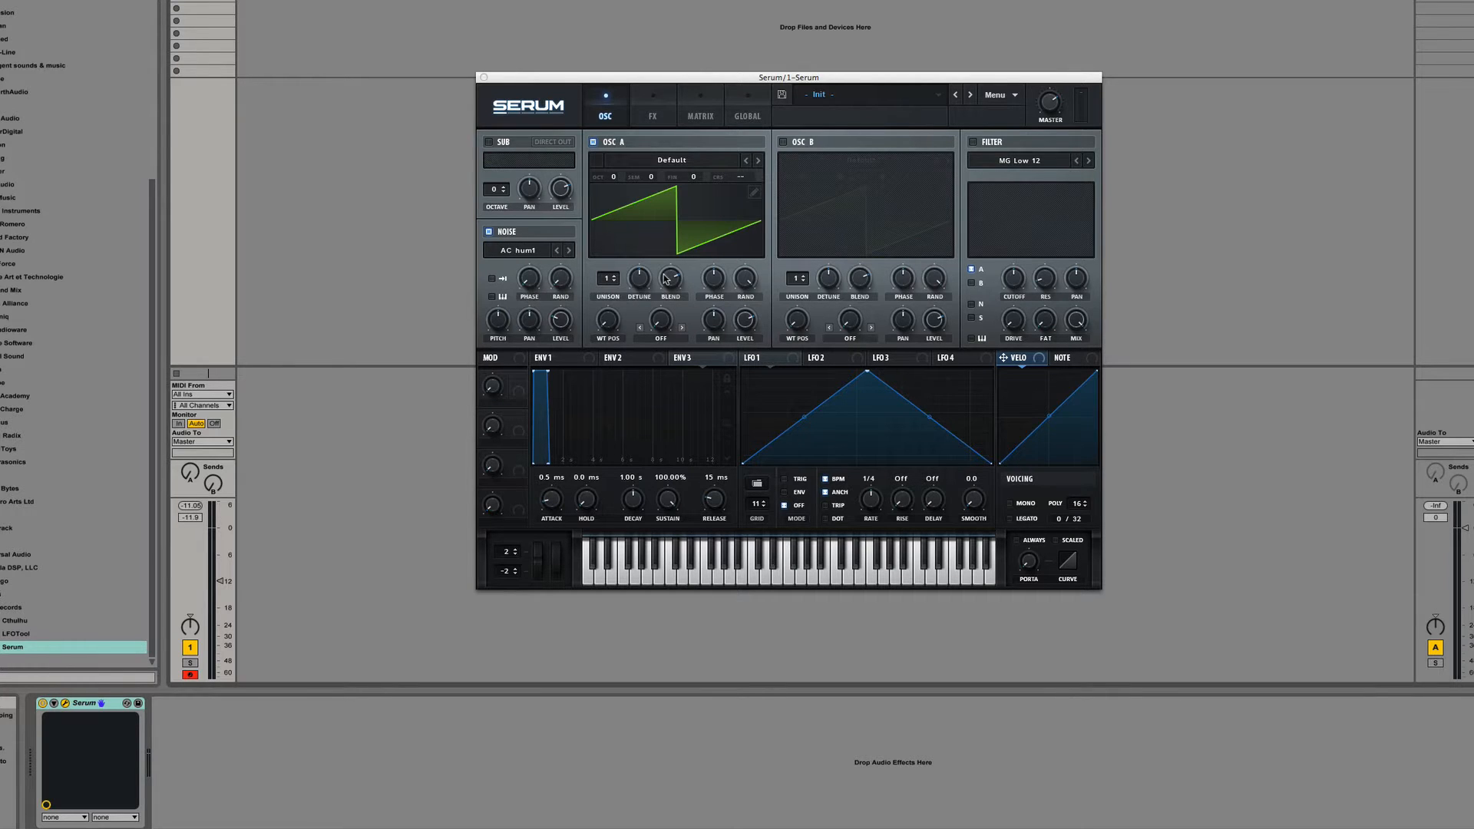
{"action": "mouse_move", "coordinate": [668, 252]}
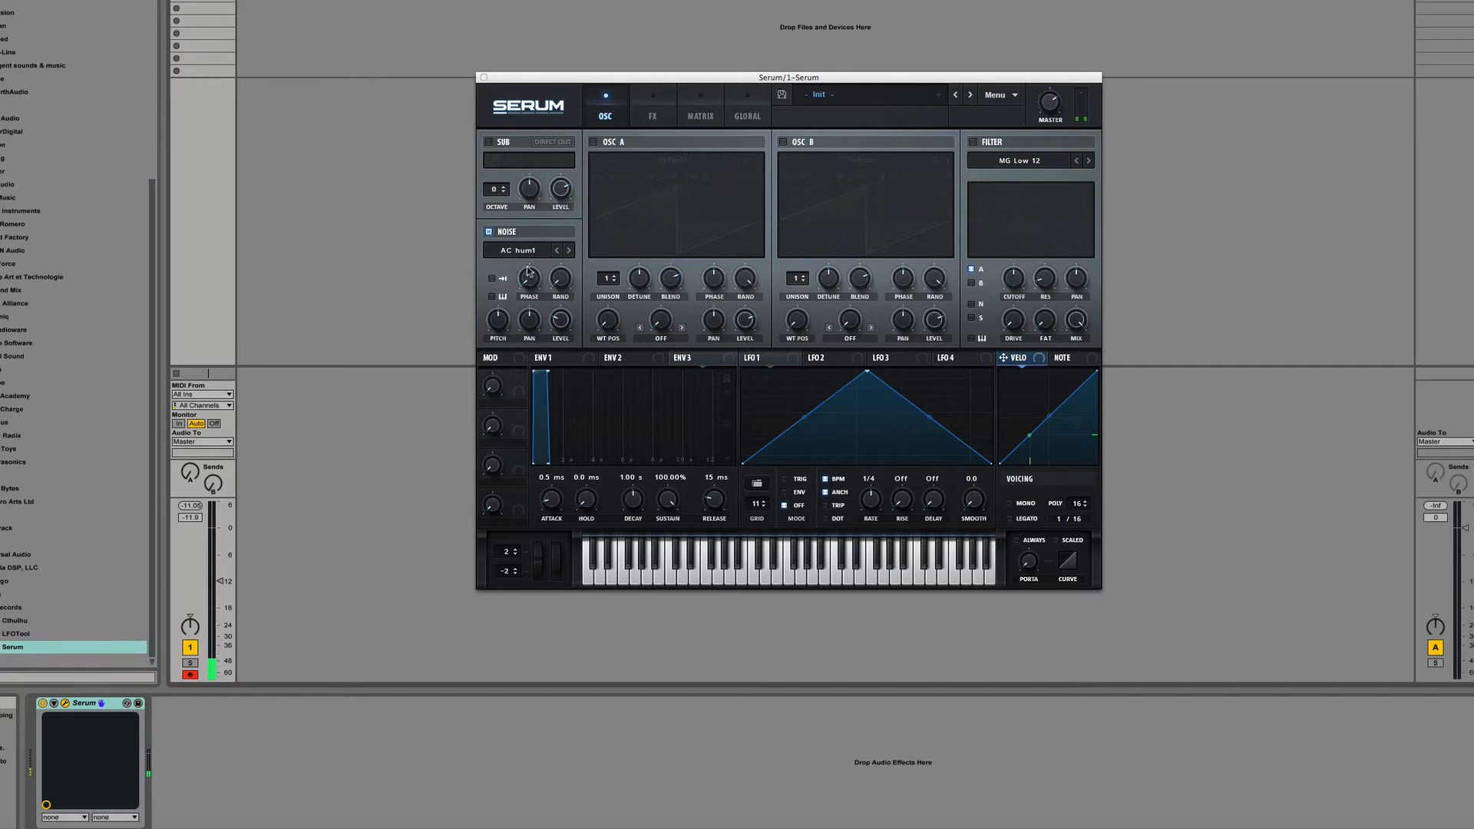
{"action": "left_click", "coordinate": [518, 250]}
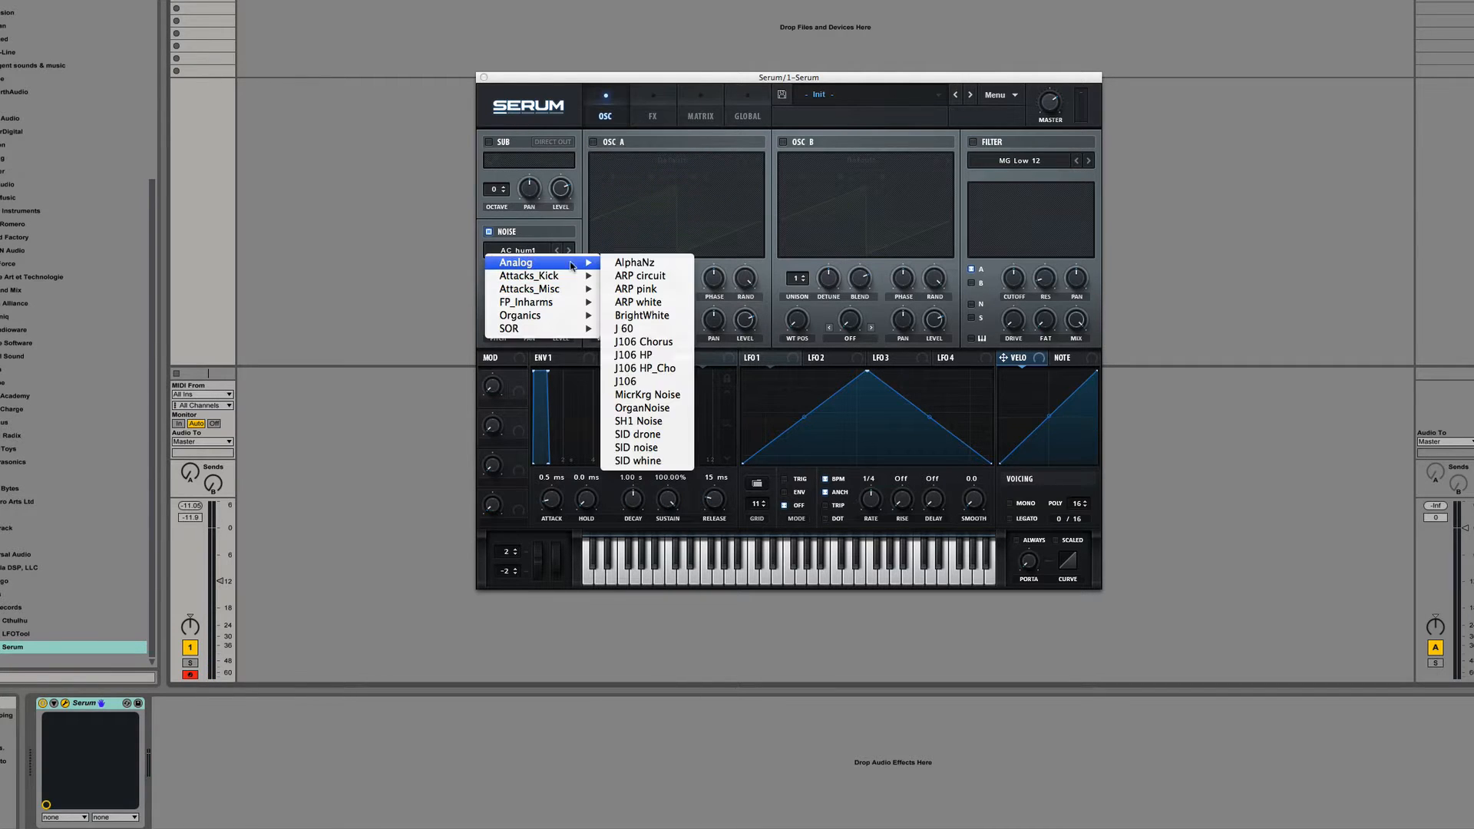
{"action": "left_click", "coordinate": [625, 381]}
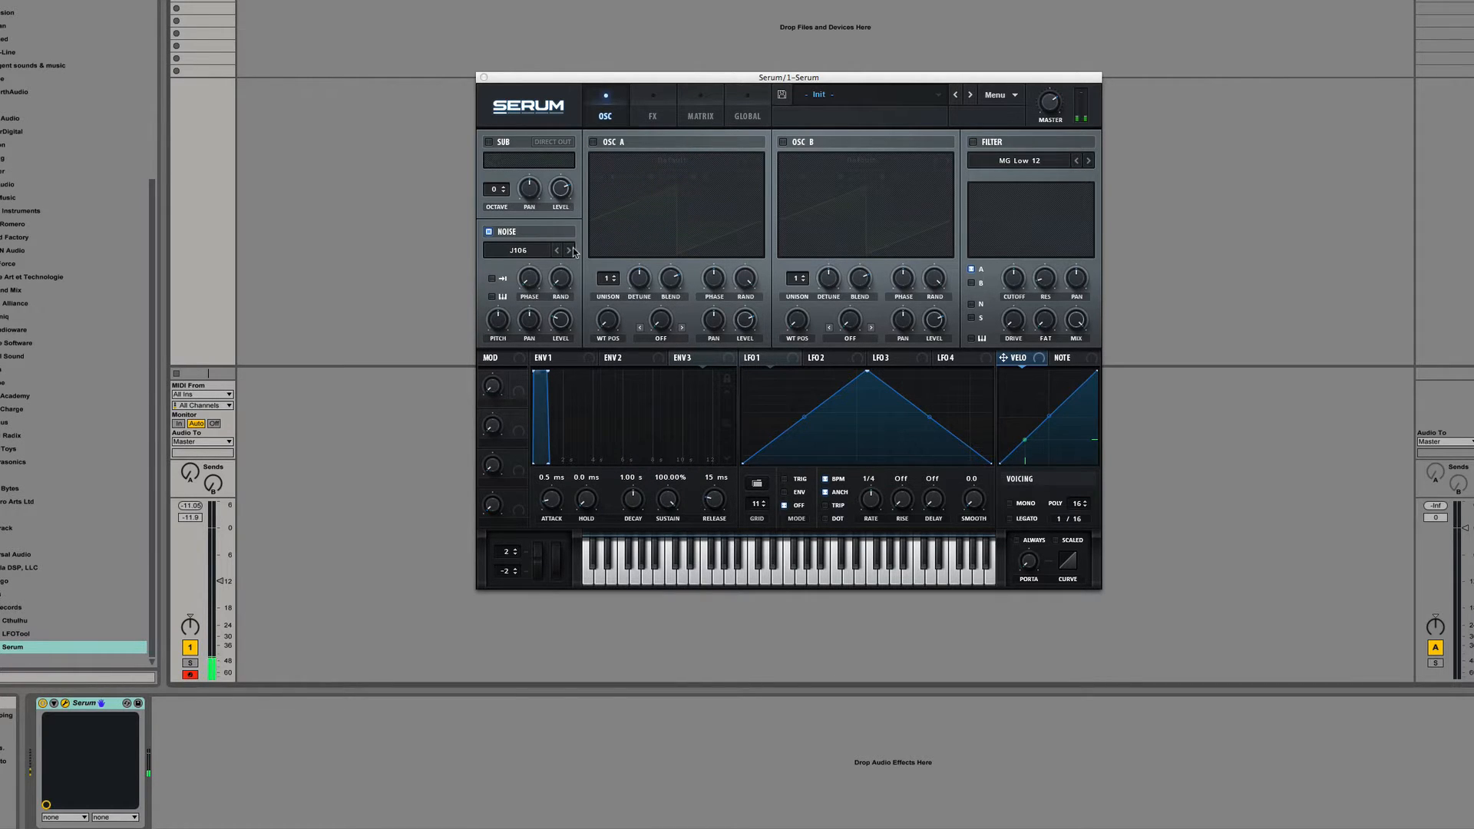
{"action": "left_click", "coordinate": [520, 250]}
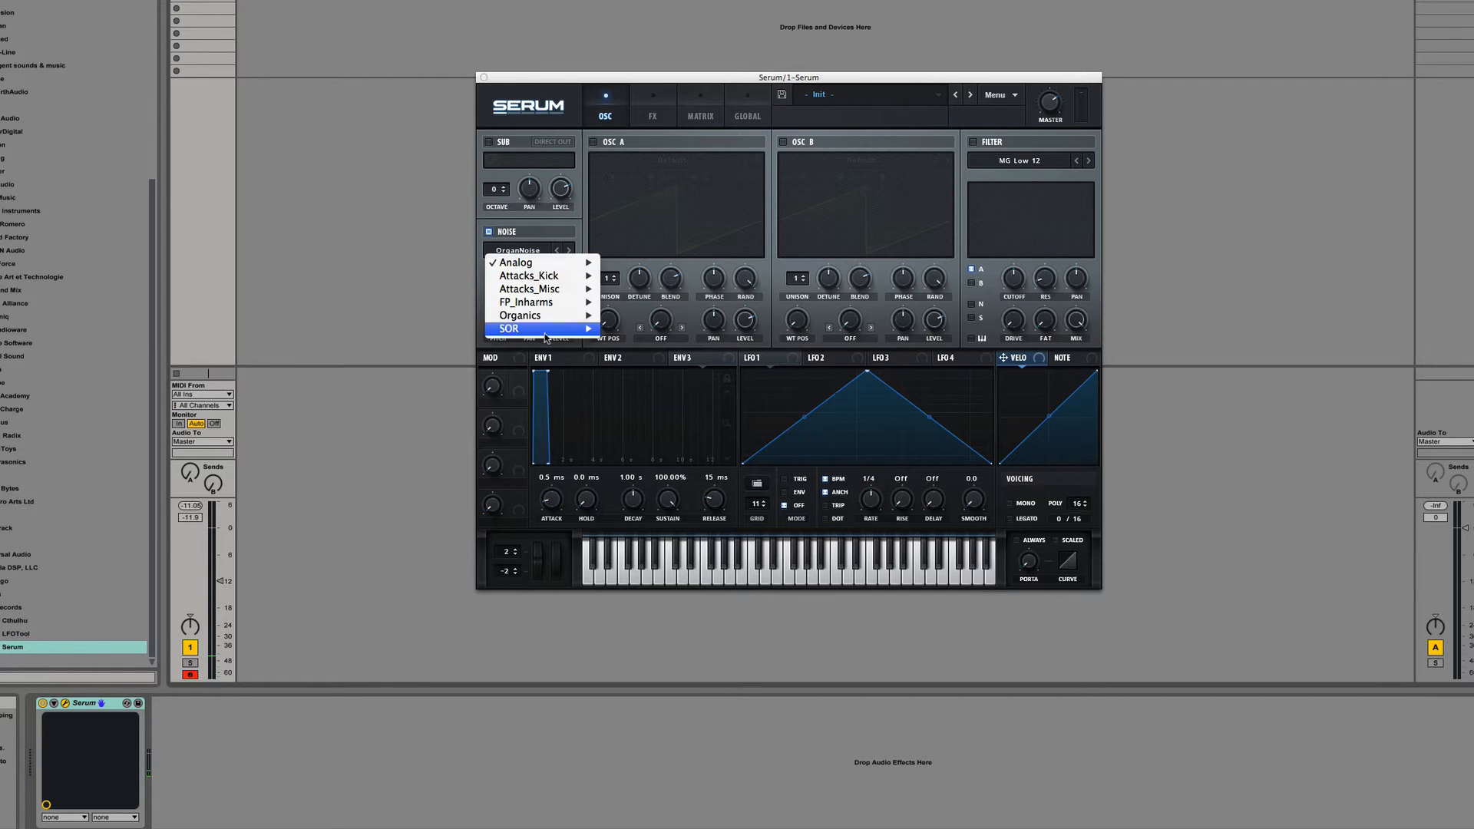
{"action": "left_click", "coordinate": [508, 329]}
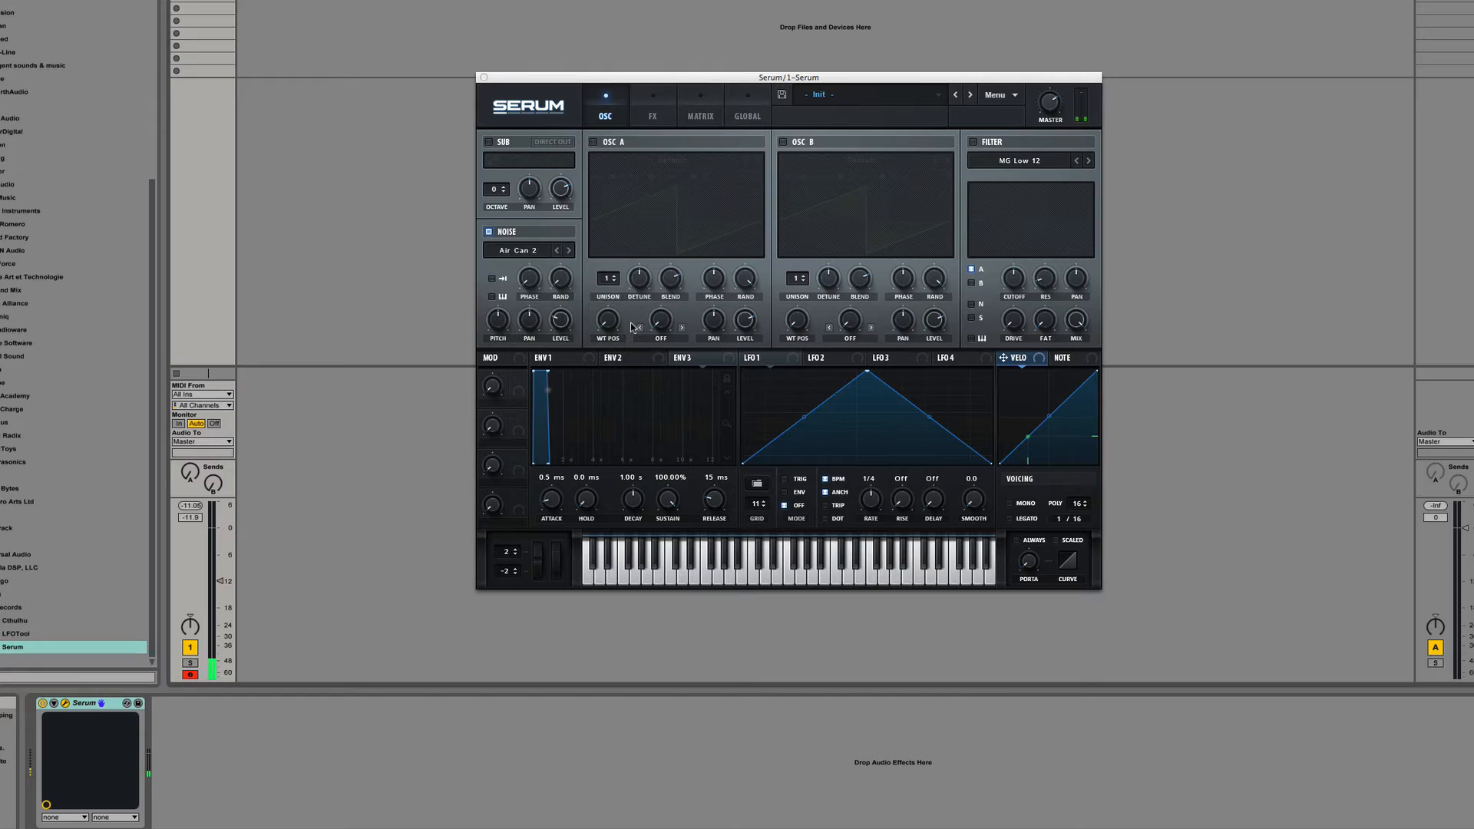
Load the Atmos 45 noise sample, then browse other noise sample categories
{"action": "left_click", "coordinate": [525, 251]}
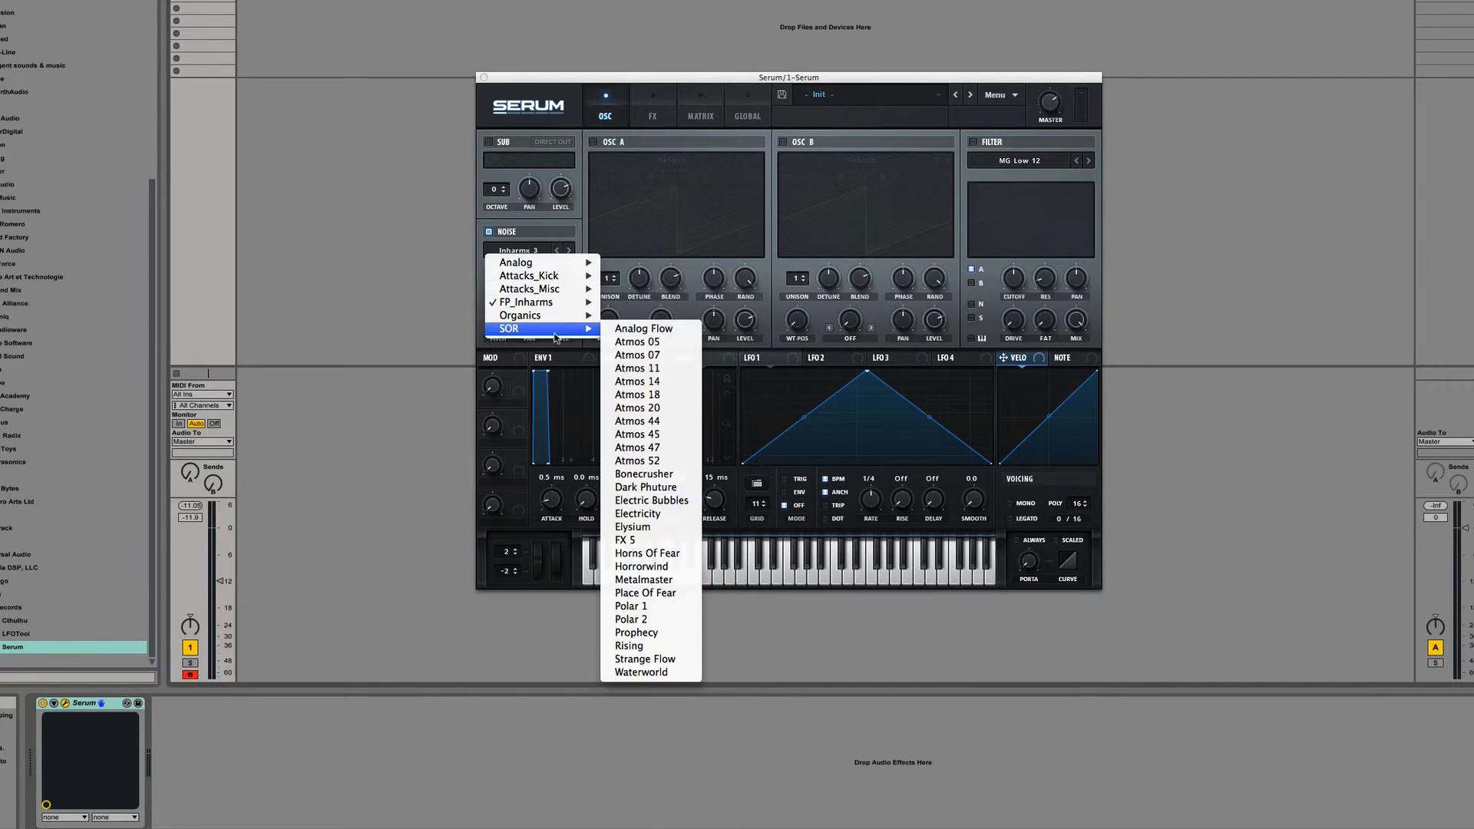
{"action": "left_click", "coordinate": [636, 433]}
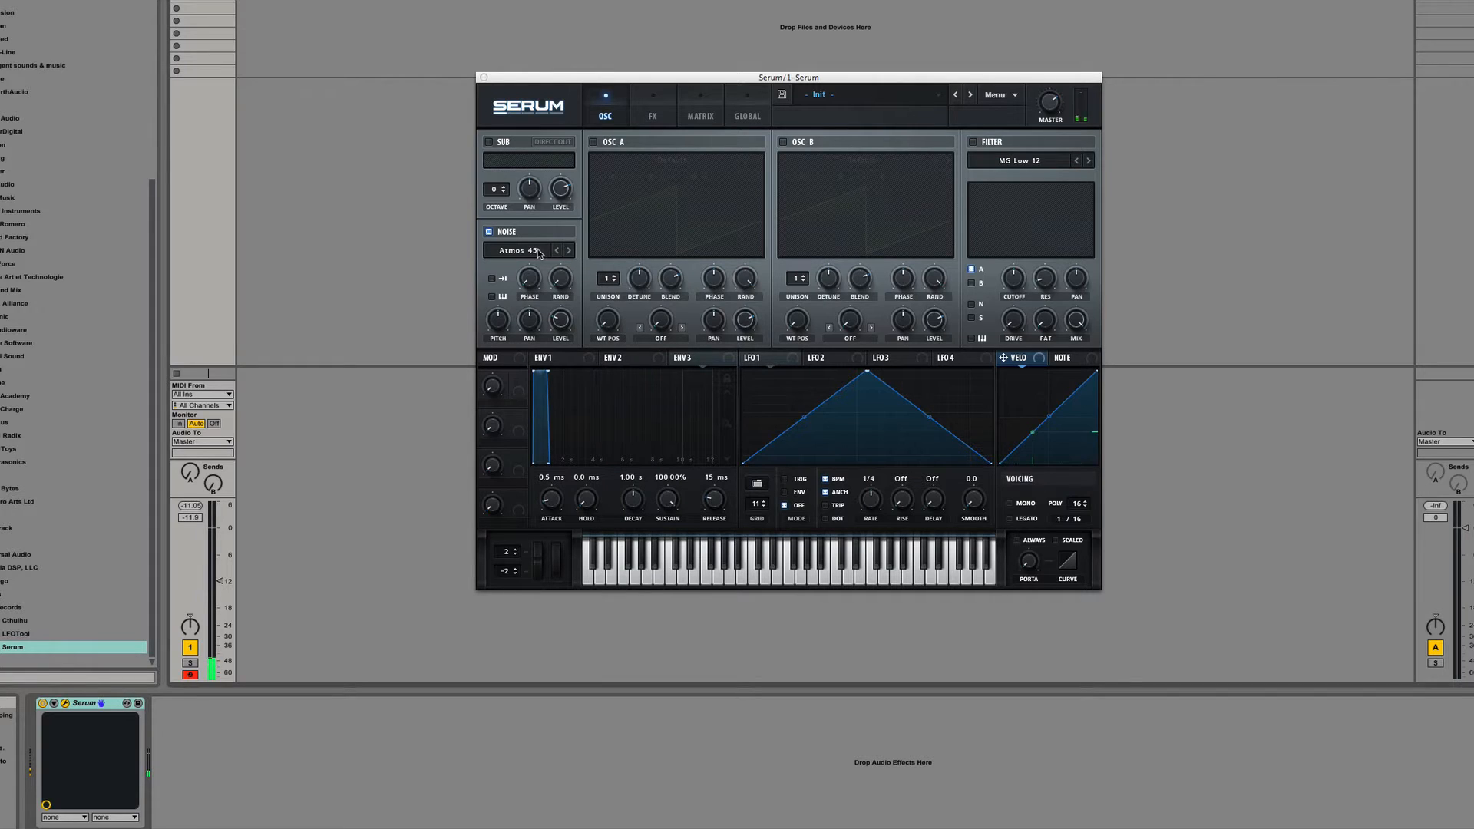
{"action": "left_click", "coordinate": [517, 250]}
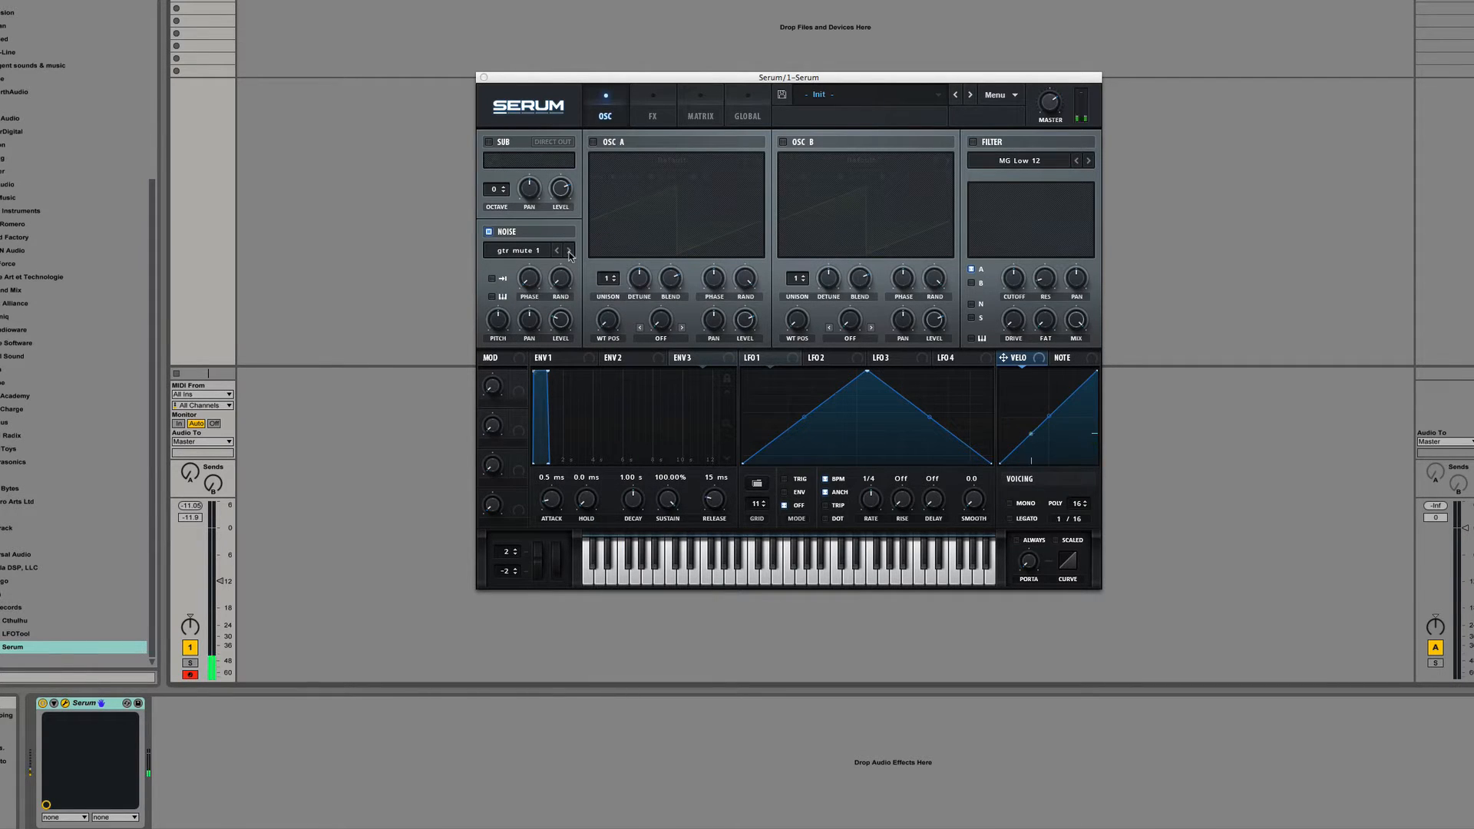
{"action": "left_click", "coordinate": [568, 250]}
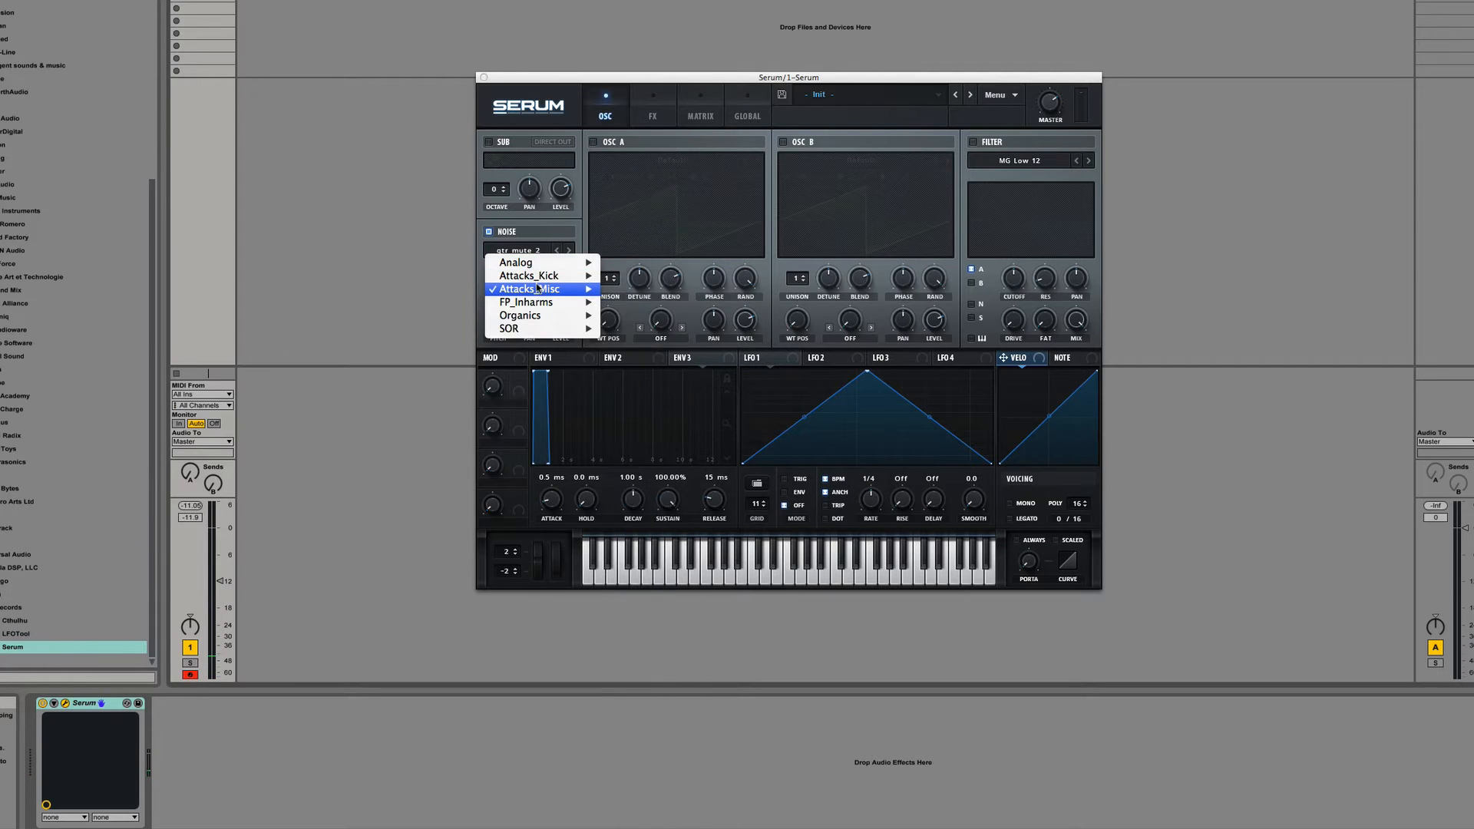
{"action": "mouse_move", "coordinate": [579, 295]}
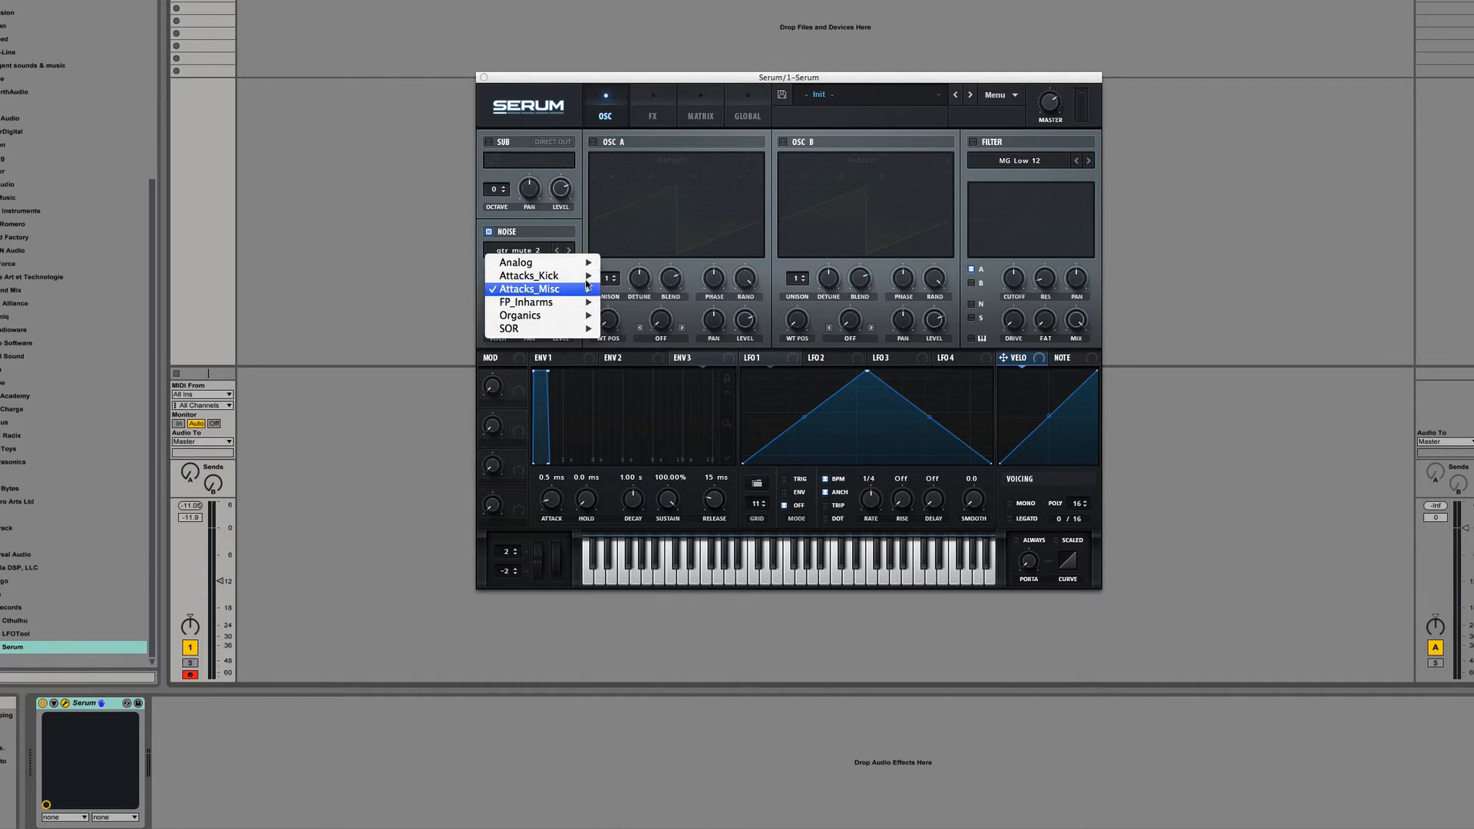
{"action": "left_click", "coordinate": [526, 289]}
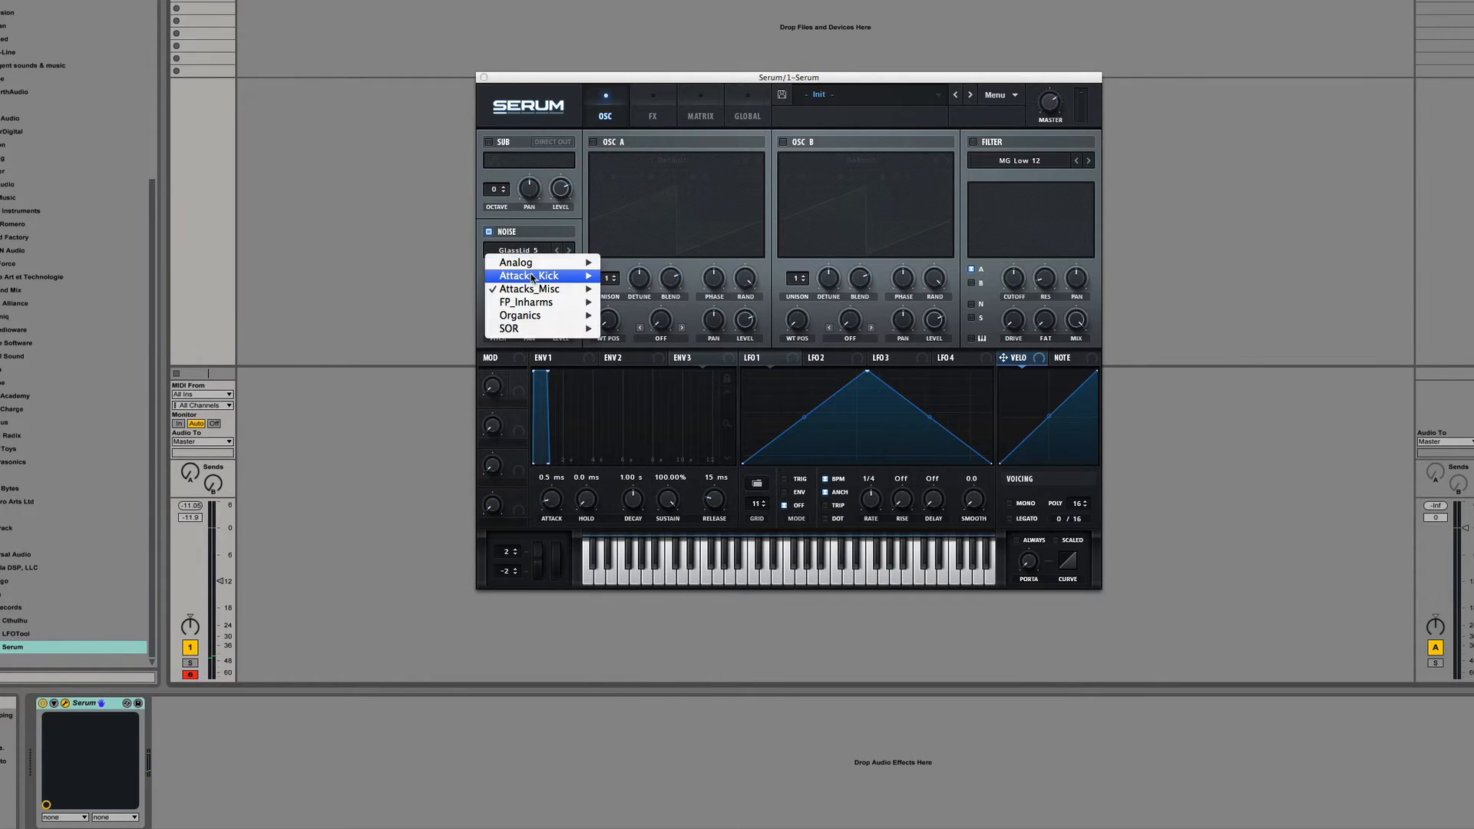
Load the XF_KikAtk_17 kick-attack sample, then switch to XF_KikAtk_01
{"action": "left_click", "coordinate": [530, 275]}
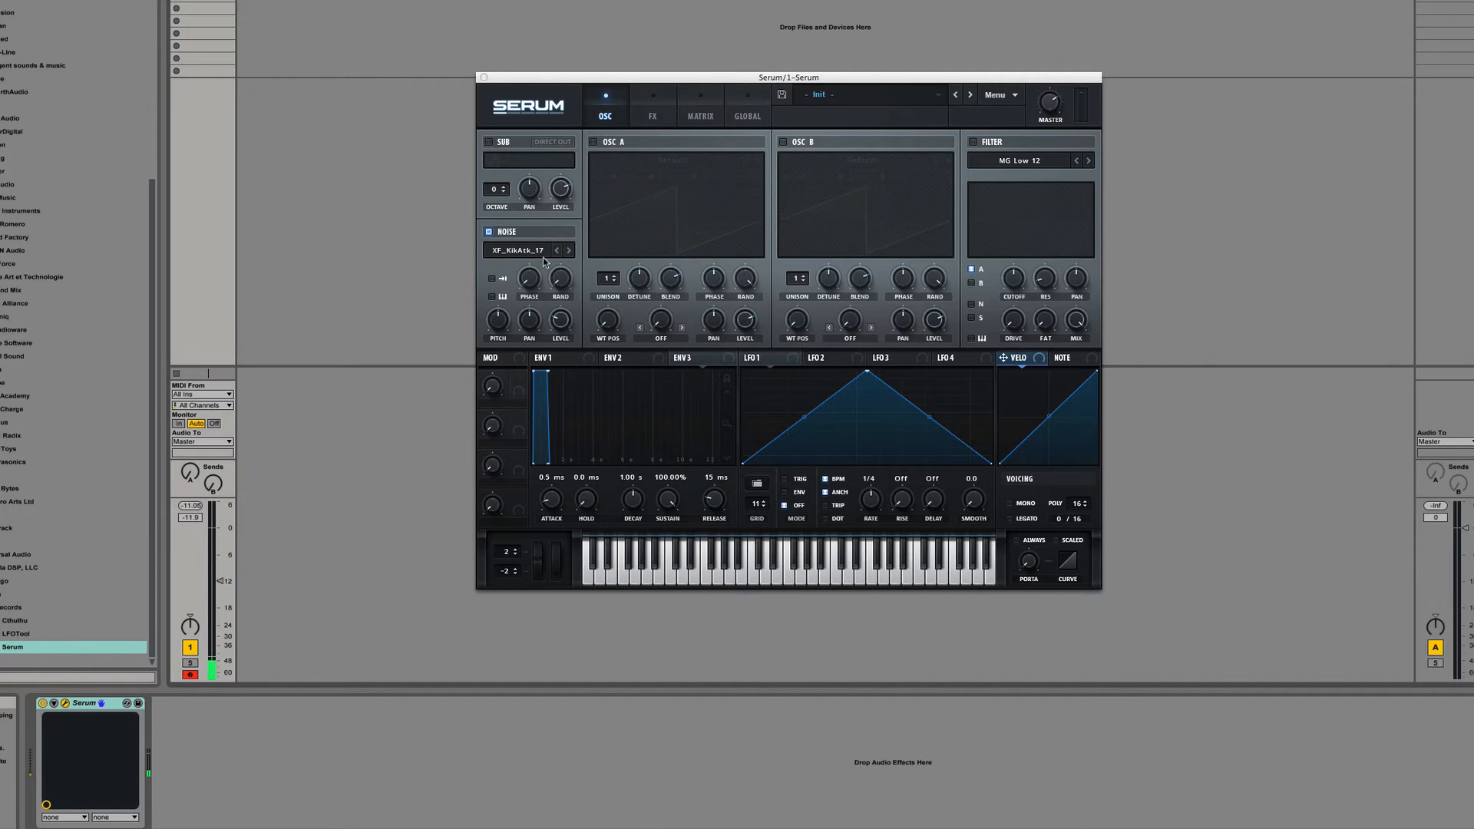
{"action": "left_click", "coordinate": [518, 250]}
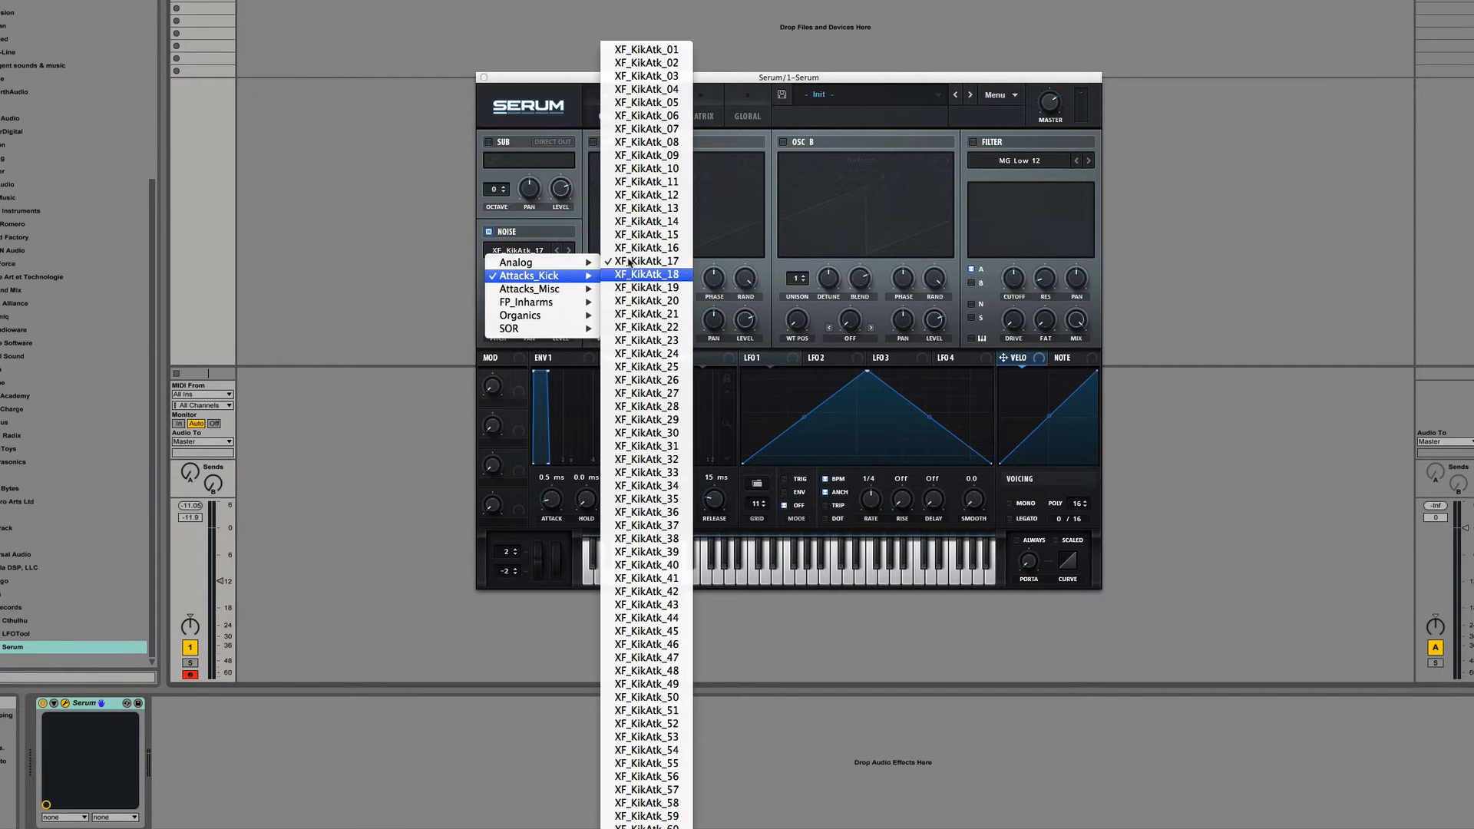
{"action": "left_click", "coordinate": [645, 49]}
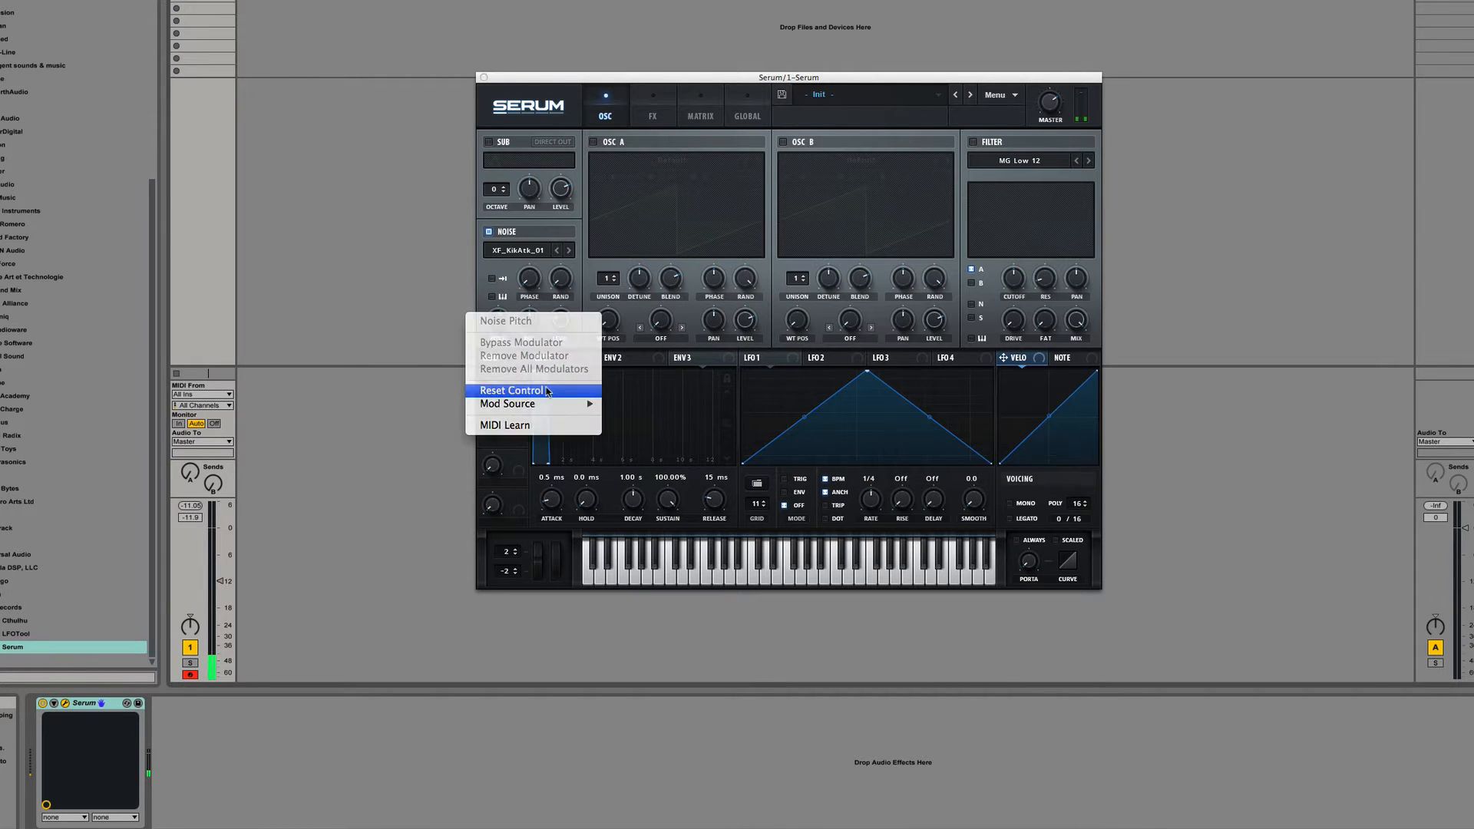
Reset the noise Pitch knob to its default value
{"action": "left_click", "coordinate": [511, 390]}
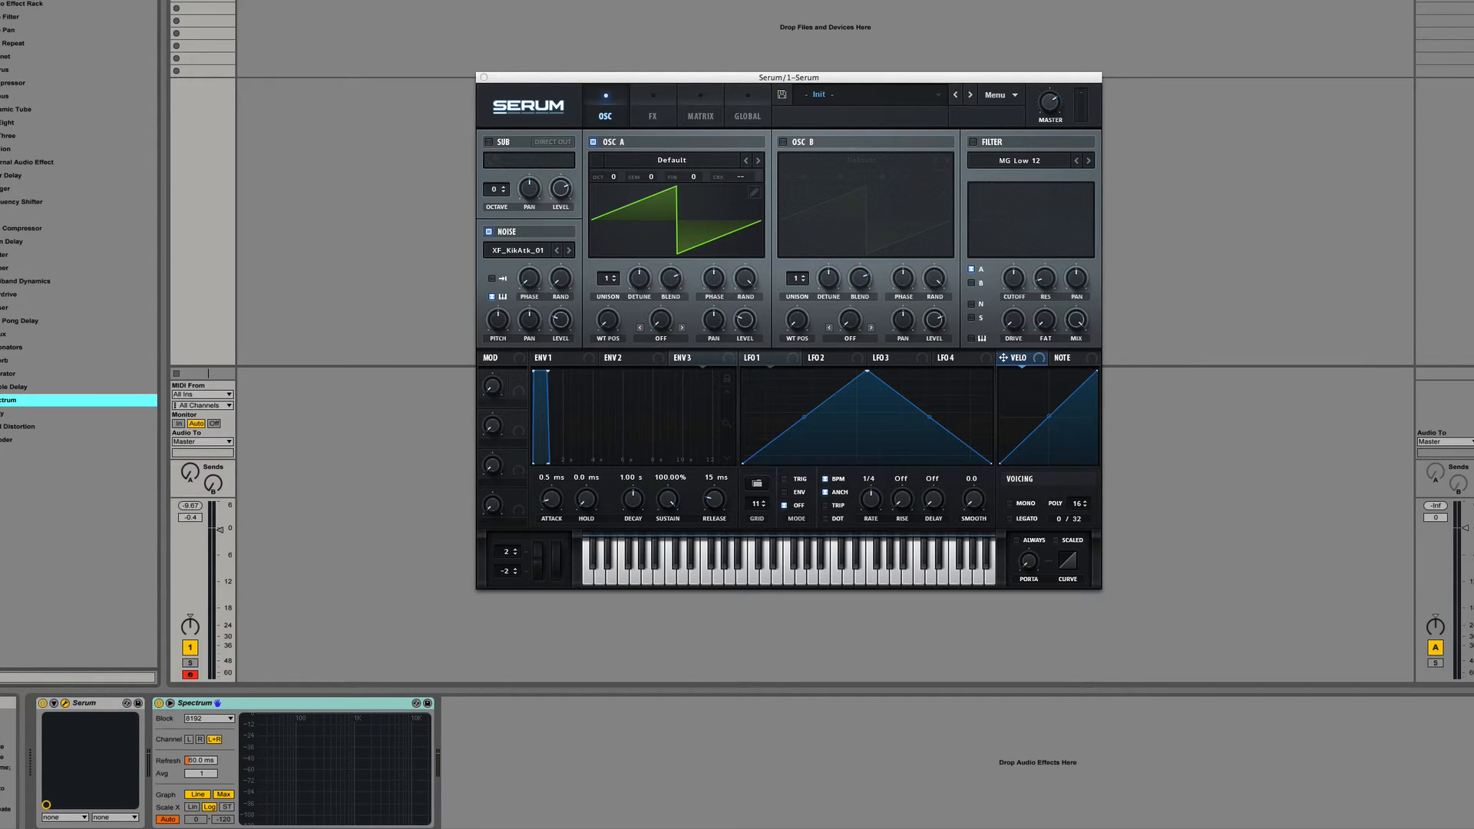
Move Serum aside to show the spectrum, silence OSC A and set Noise Fine to 0.16%
{"action": "left_click_drag", "start_coordinate": [793, 76], "coordinate": [675, 120]}
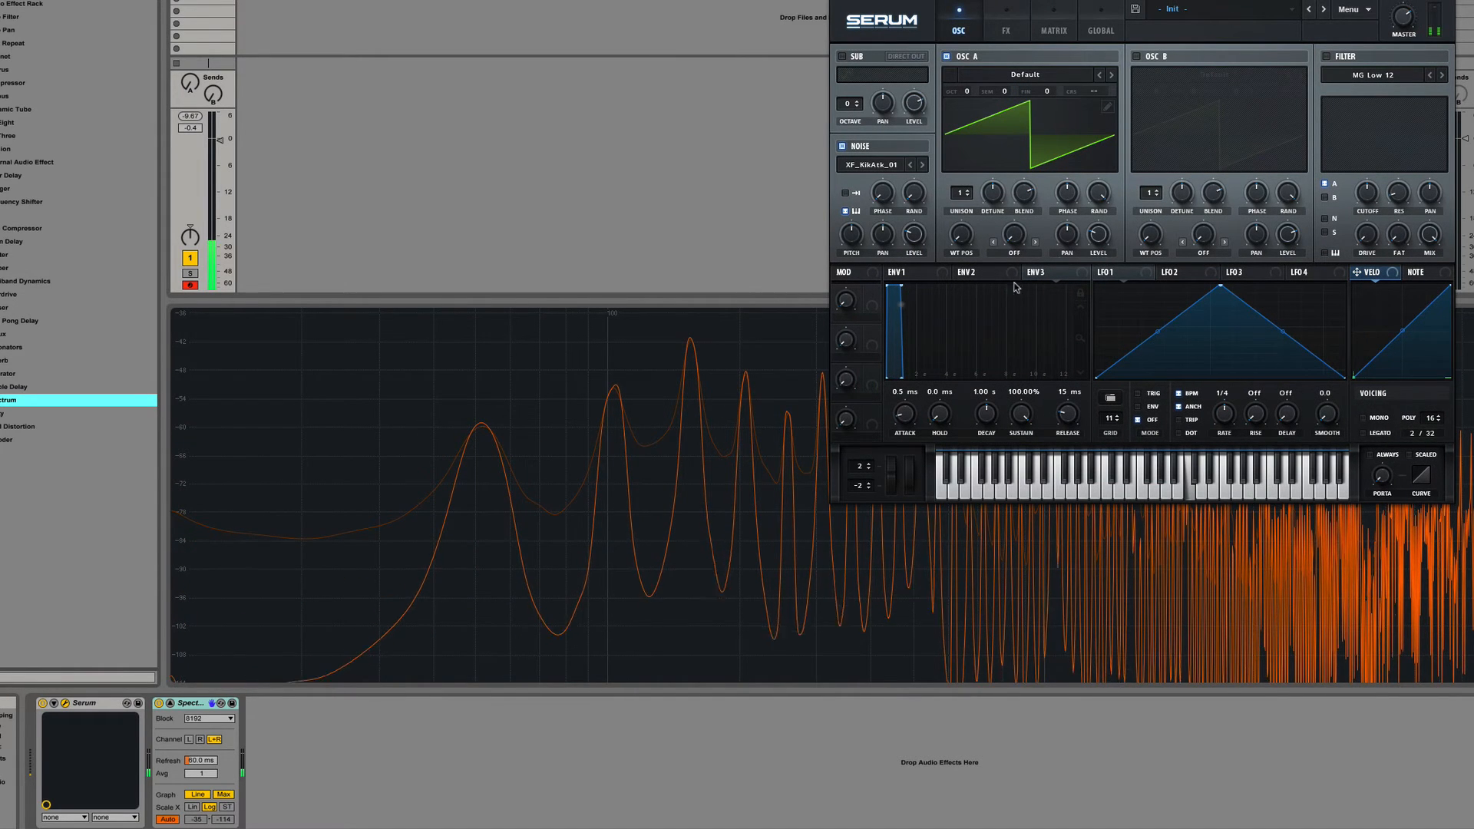
{"action": "left_click", "coordinate": [946, 55]}
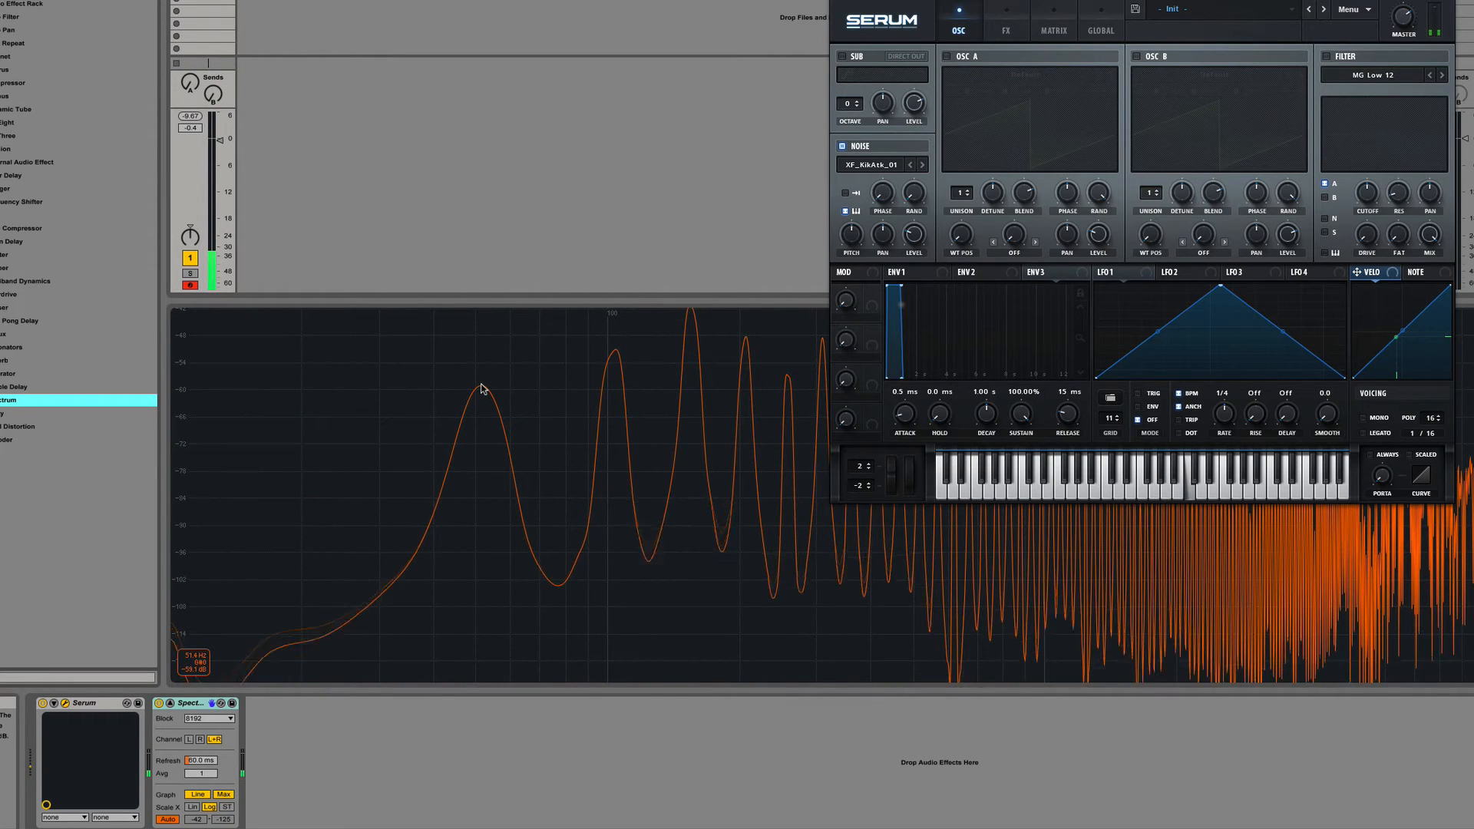
{"action": "left_click_drag", "start_coordinate": [849, 235], "coordinate": [853, 226]}
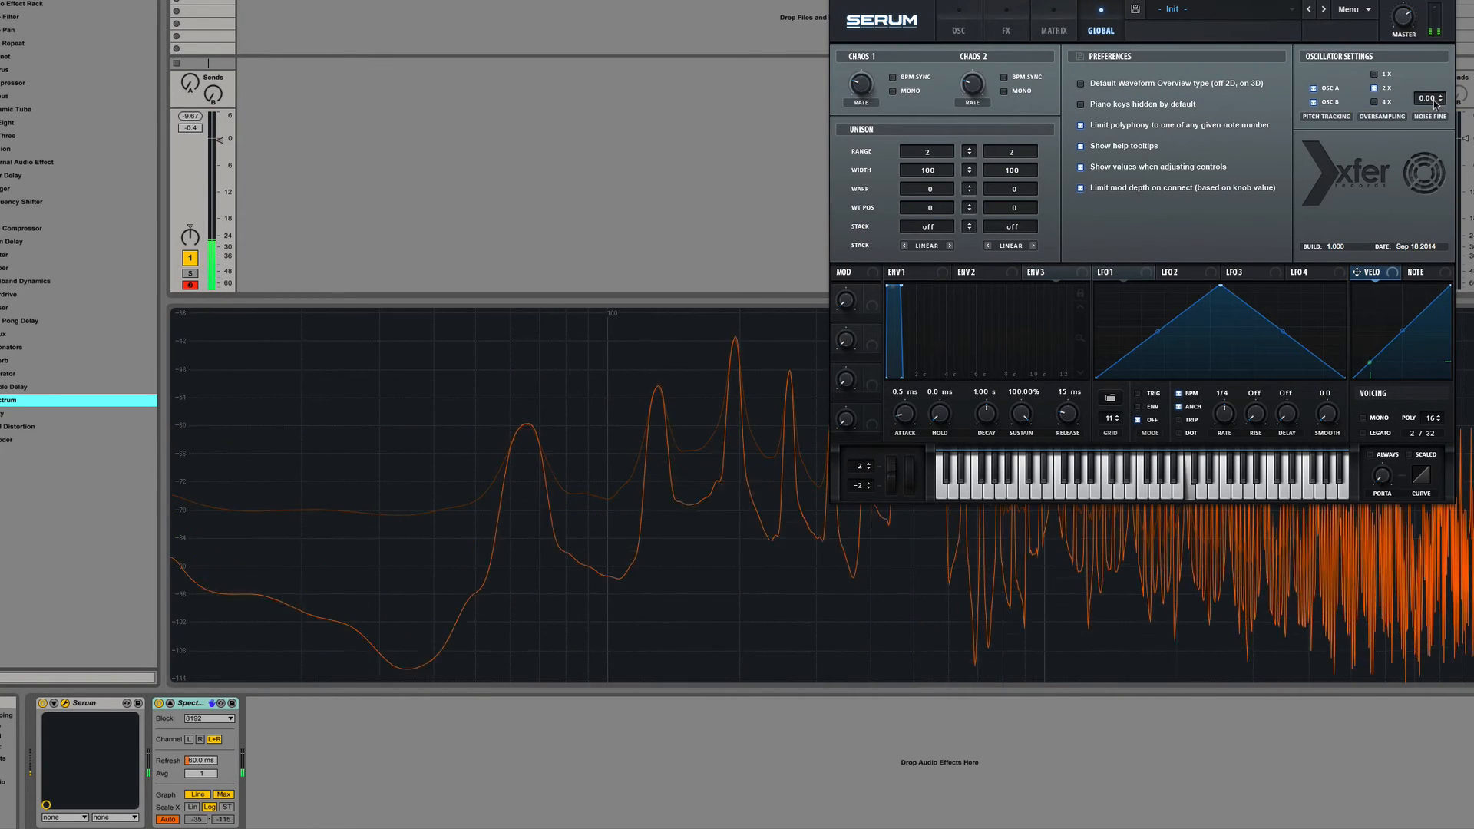
{"action": "left_click_drag", "start_coordinate": [1427, 98], "coordinate": [1427, 89]}
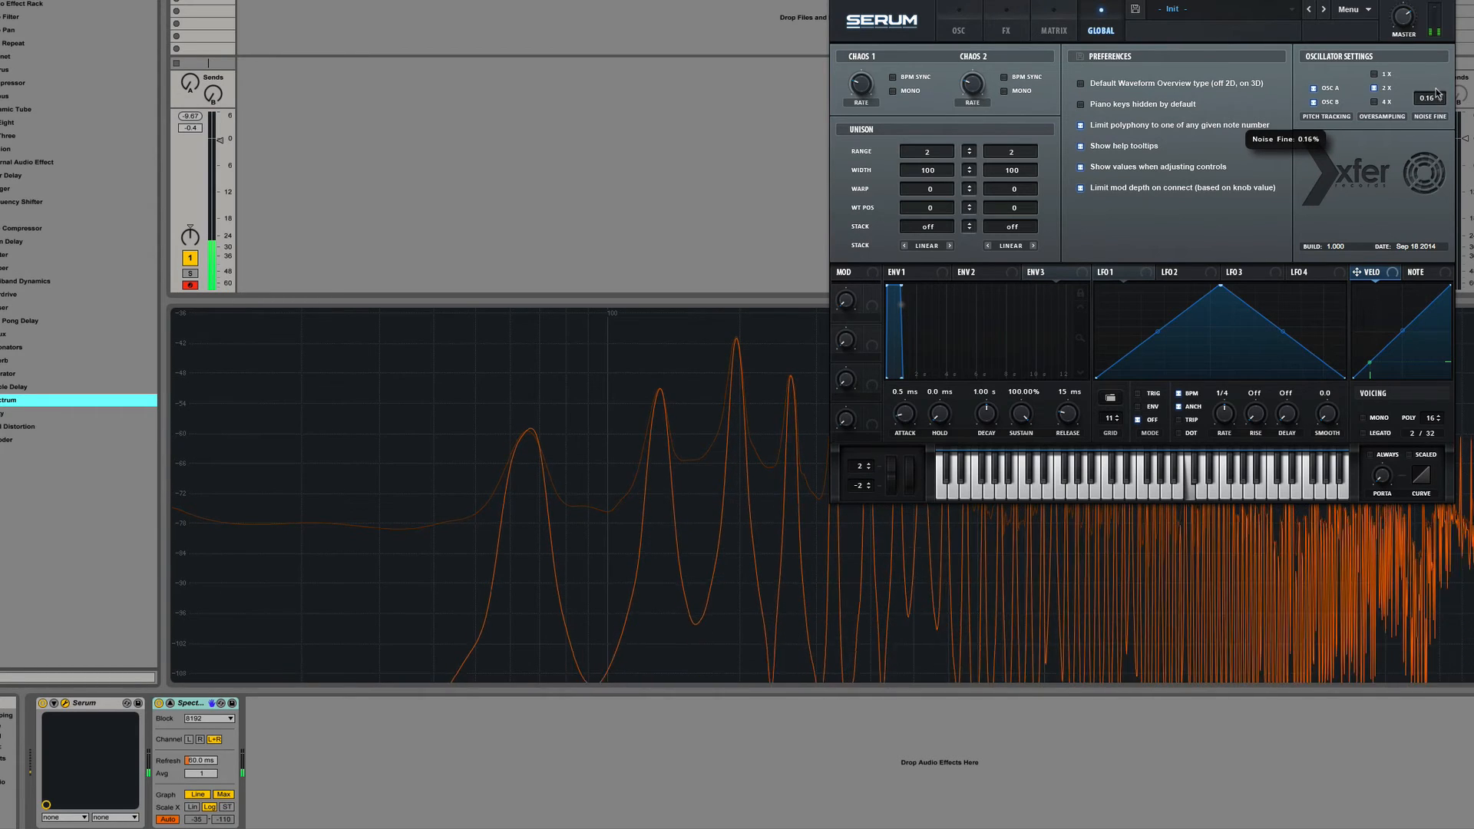
Lower Noise Fine to about 0.11% and return to the oscillator controls
{"action": "left_click_drag", "start_coordinate": [1427, 98], "coordinate": [1427, 85]}
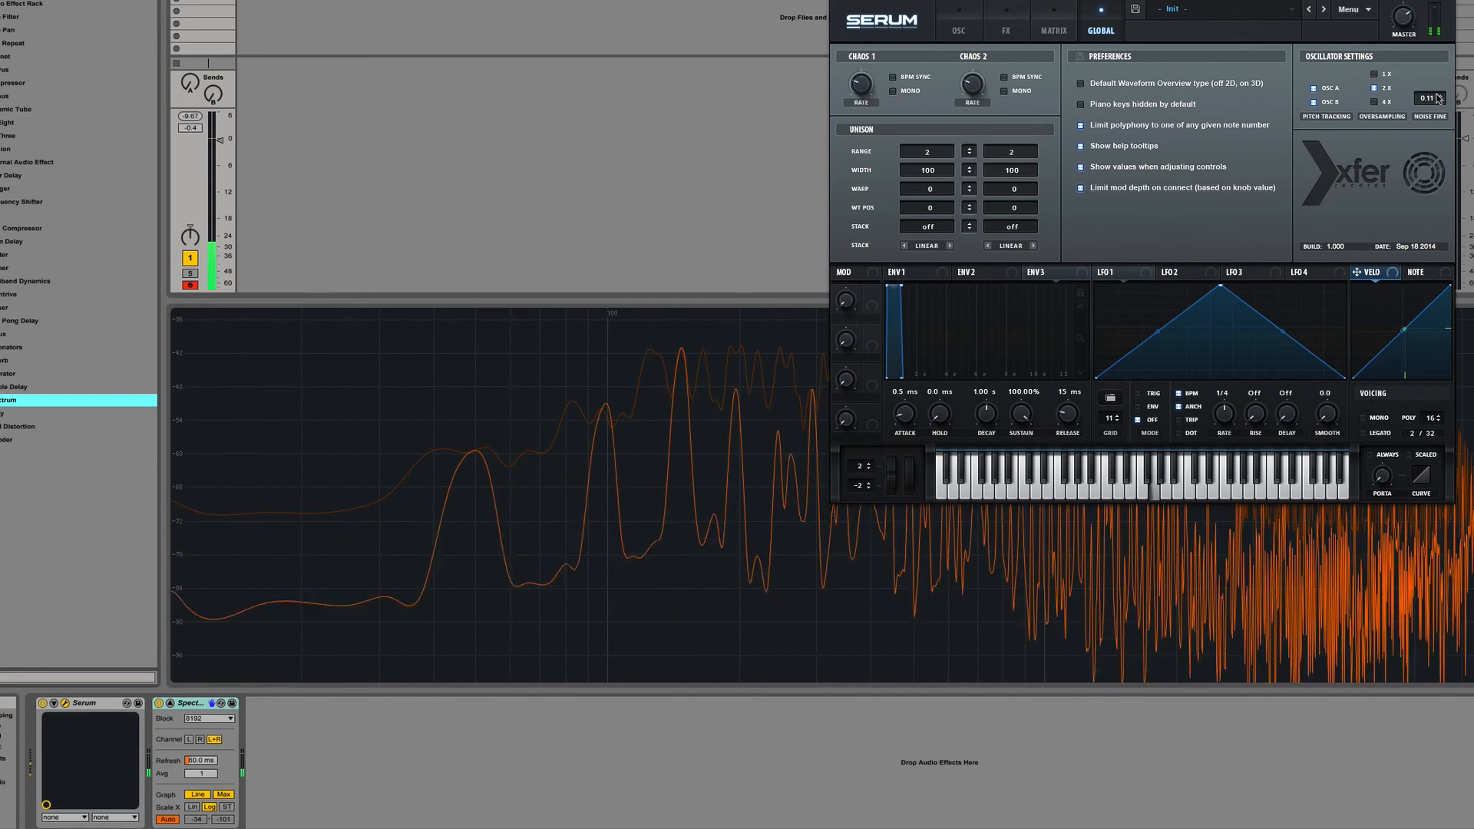
{"action": "left_click", "coordinate": [957, 30]}
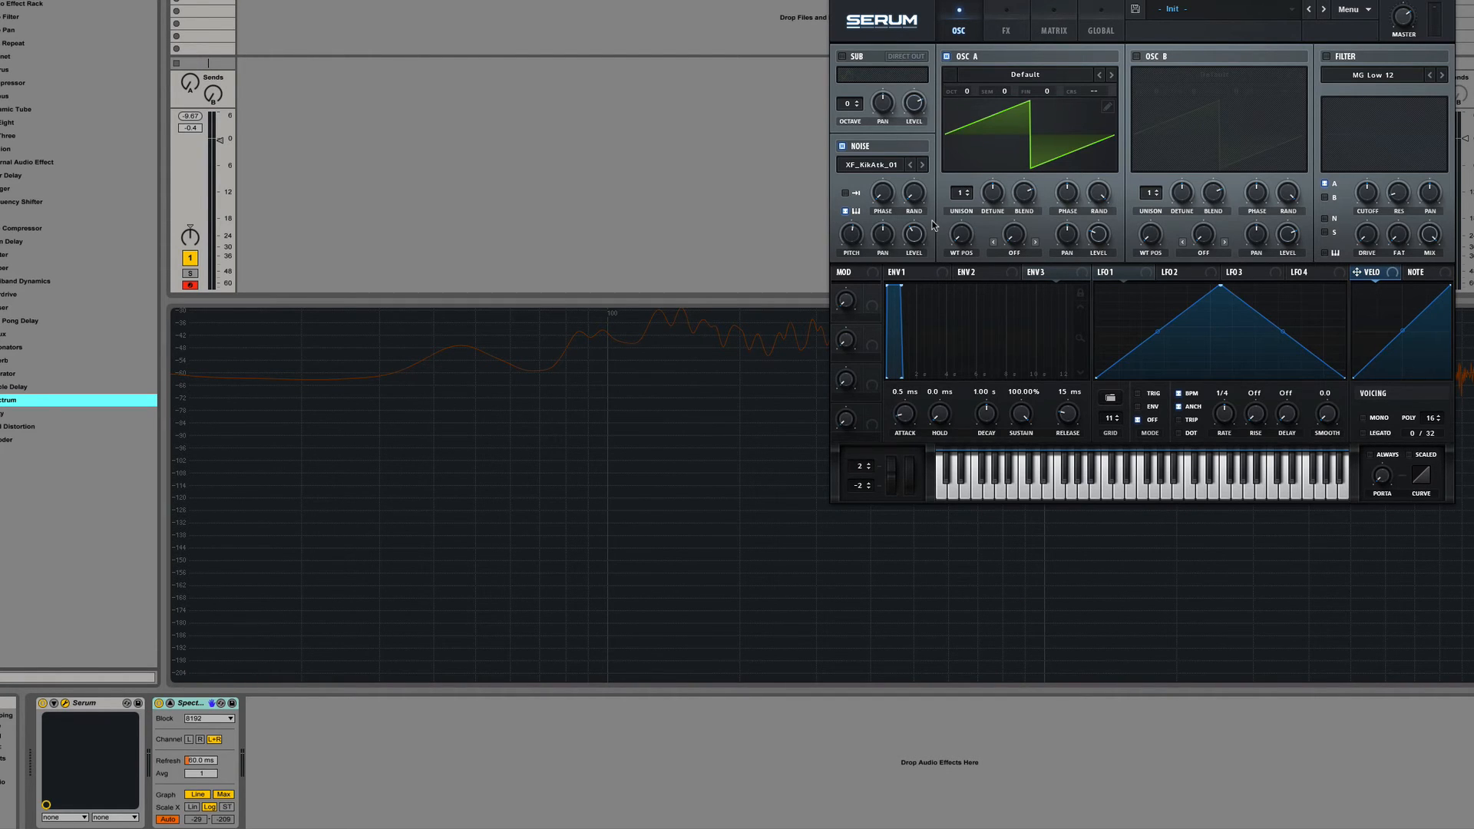
{"action": "left_click", "coordinate": [869, 164]}
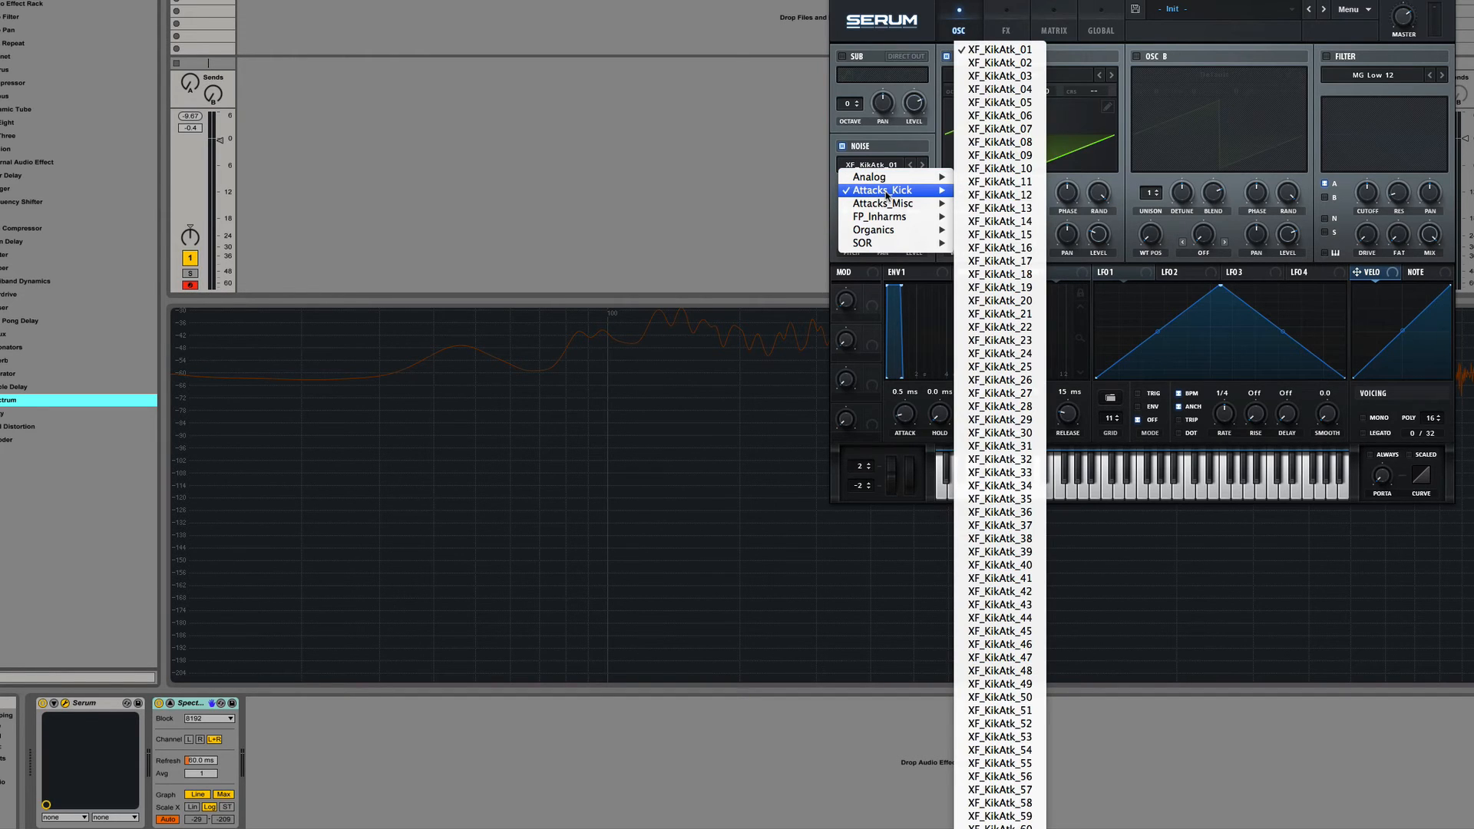
{"action": "mouse_move", "coordinate": [998, 579]}
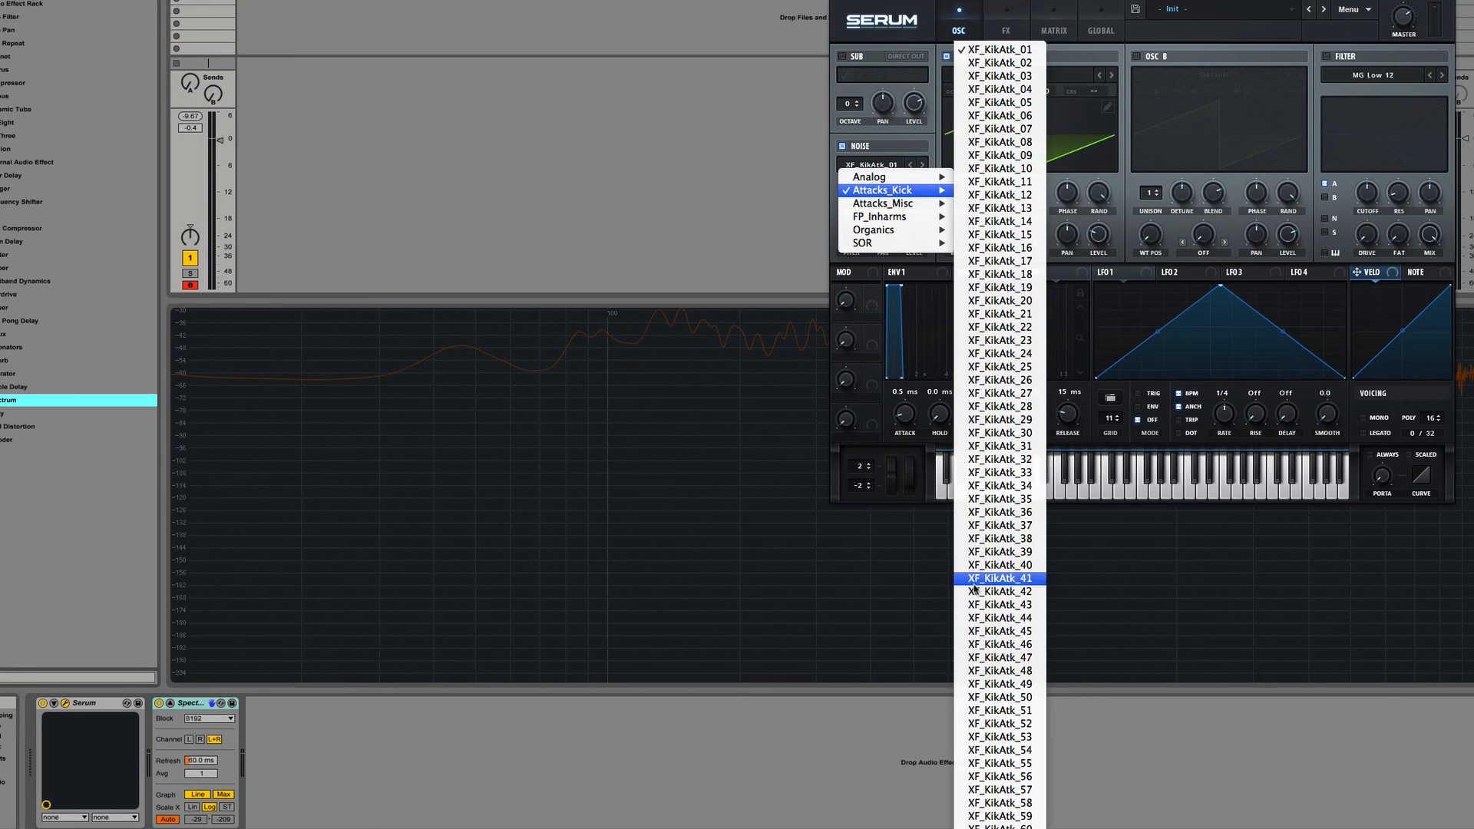
{"action": "left_click", "coordinate": [999, 49]}
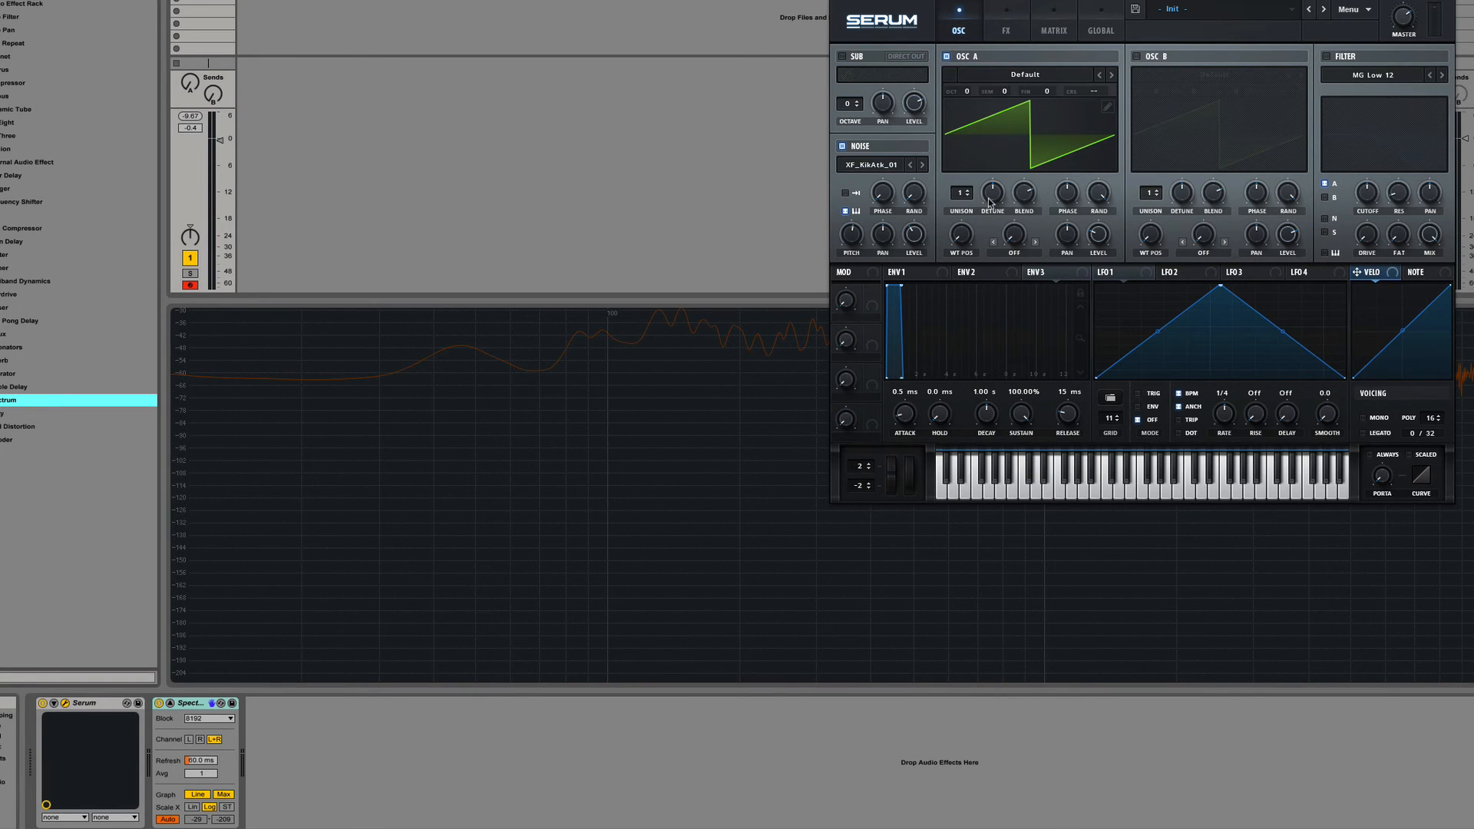
{"action": "mouse_move", "coordinate": [1141, 112]}
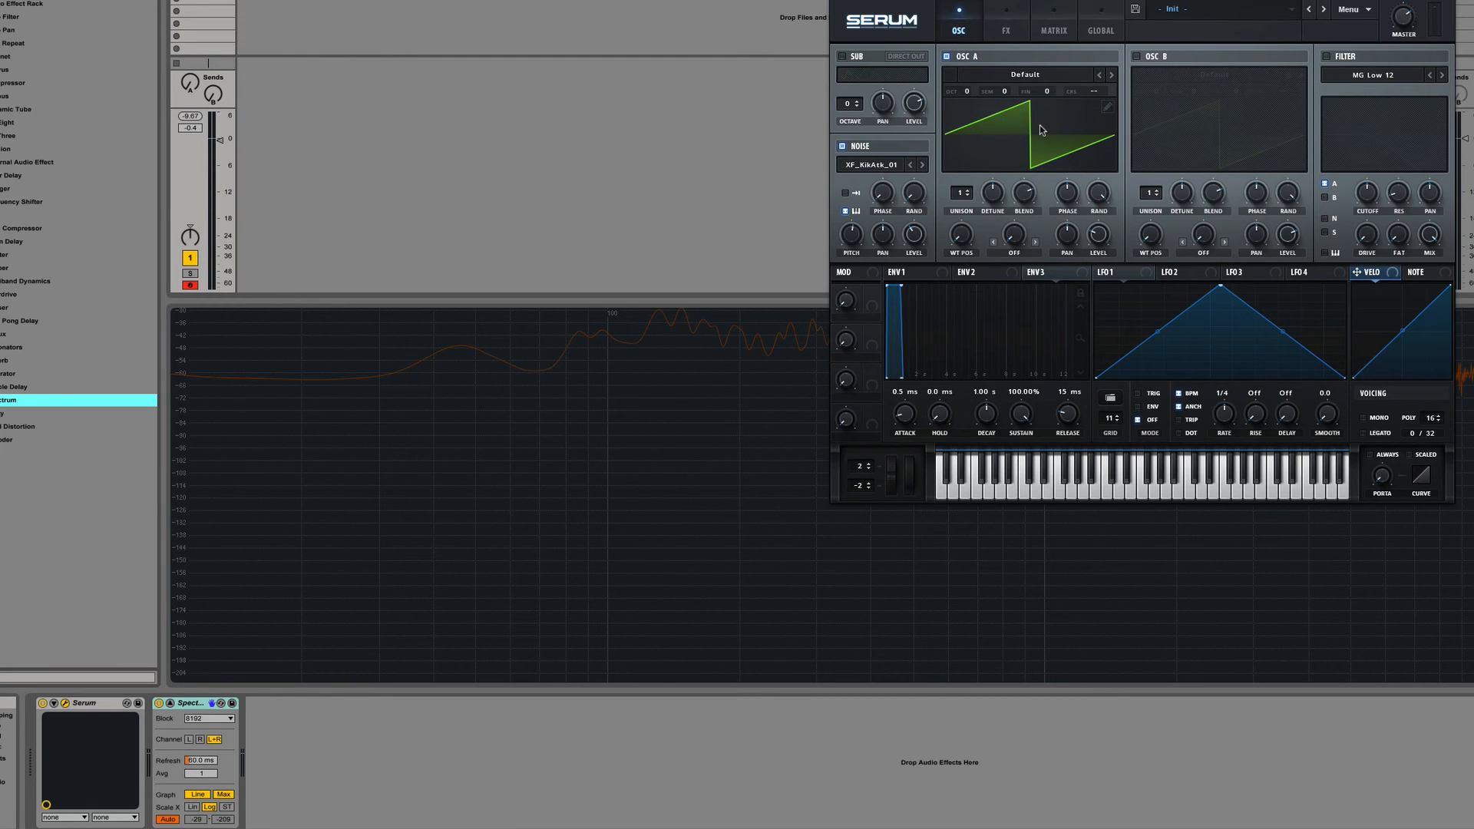
{"action": "mouse_move", "coordinate": [1186, 114]}
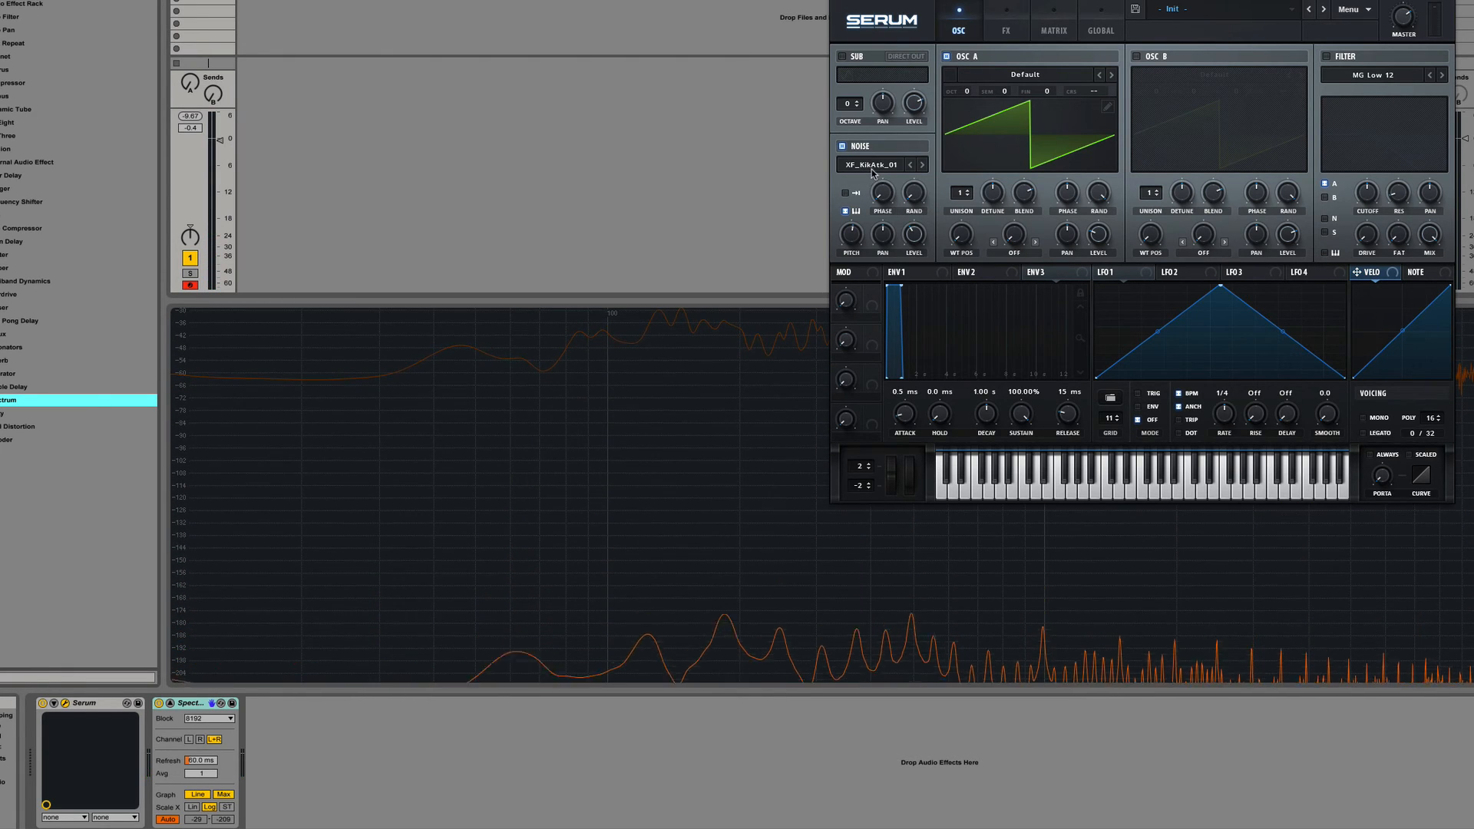
Enable the sub oscillator, load B52 - Acid into OSC A and set its wavetable position to 90
{"action": "left_click", "coordinate": [844, 74]}
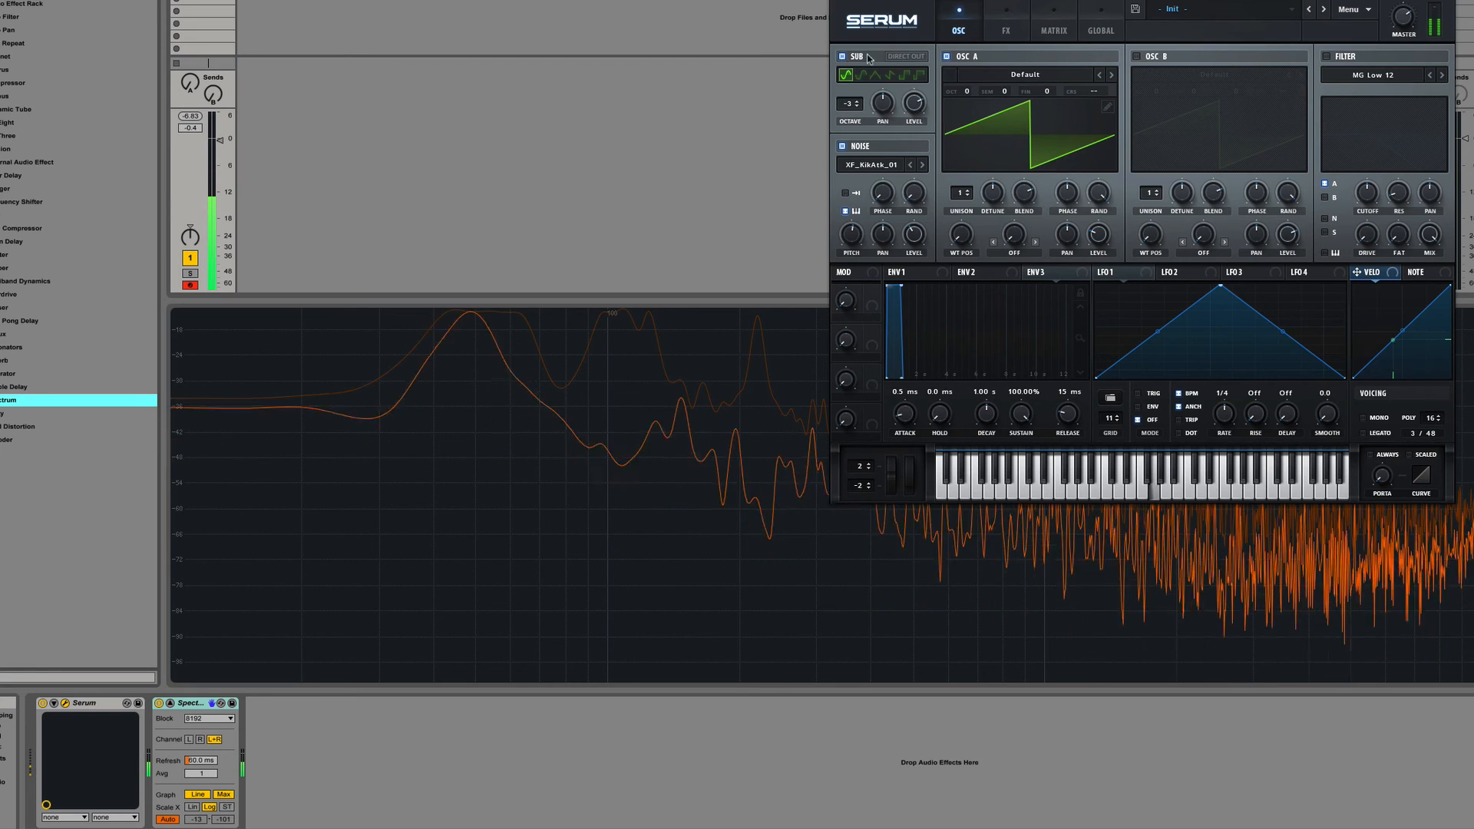
{"action": "left_click", "coordinate": [1026, 74]}
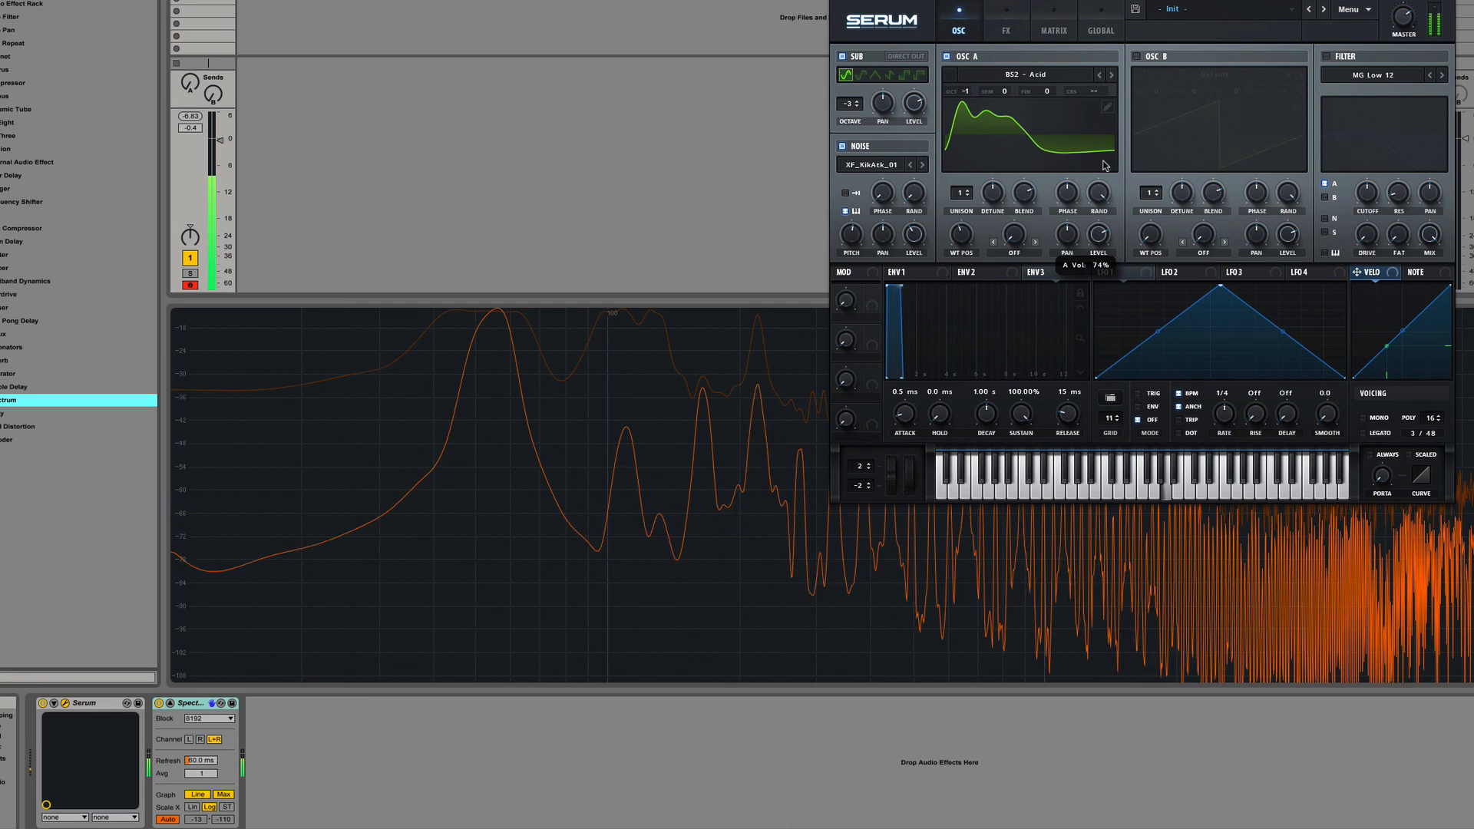
{"action": "left_click_drag", "start_coordinate": [960, 233], "coordinate": [964, 194]}
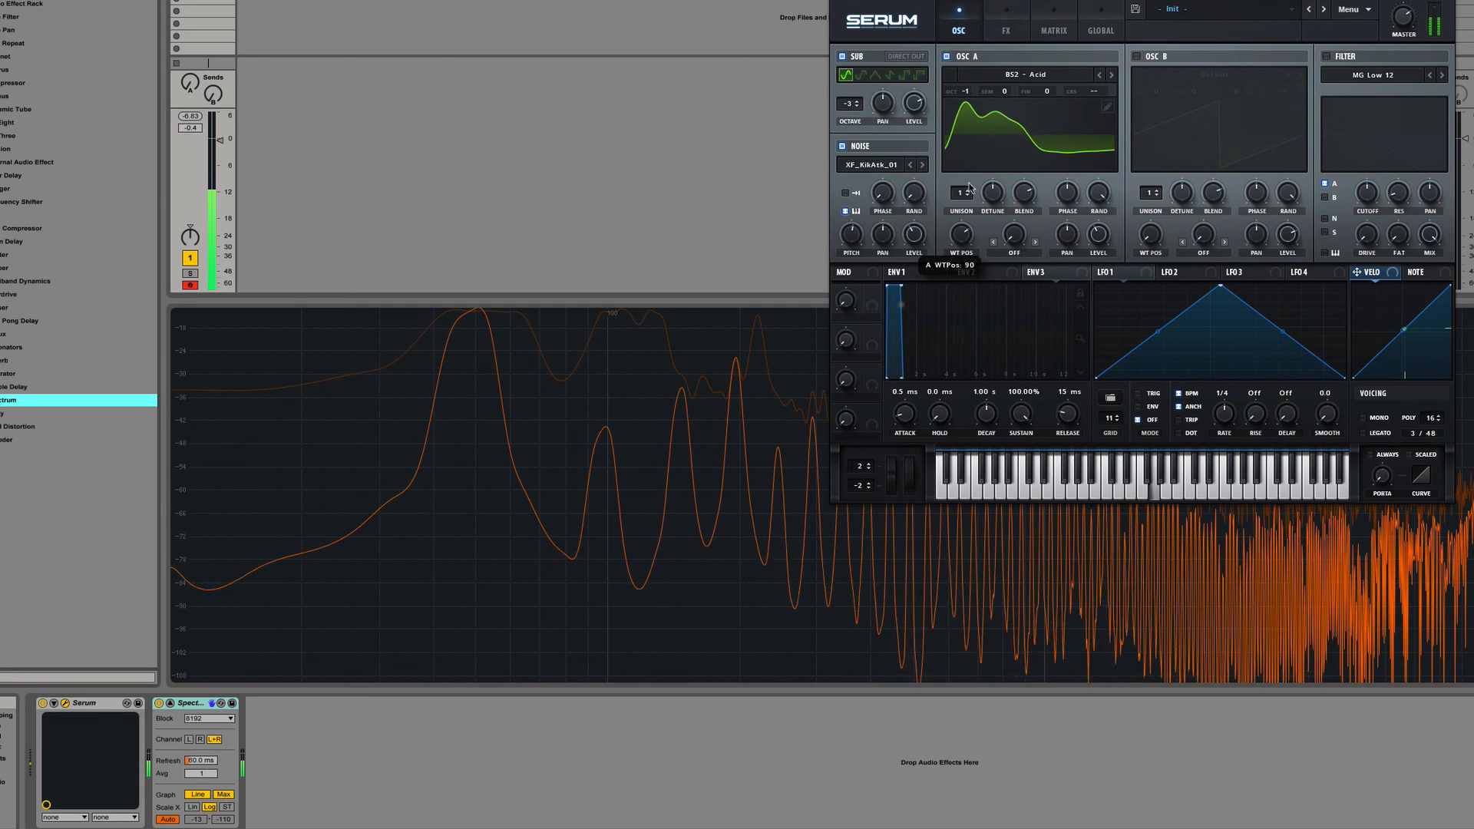